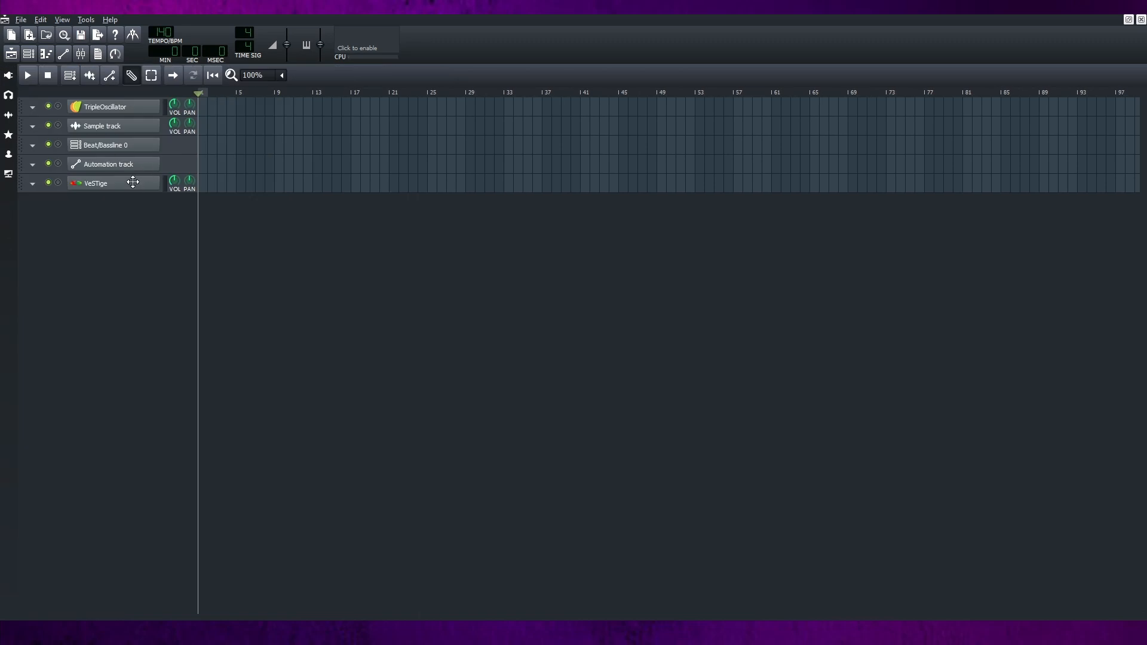
Remove the empty VeSTige track from the song after closing its instrument window
click(96, 183)
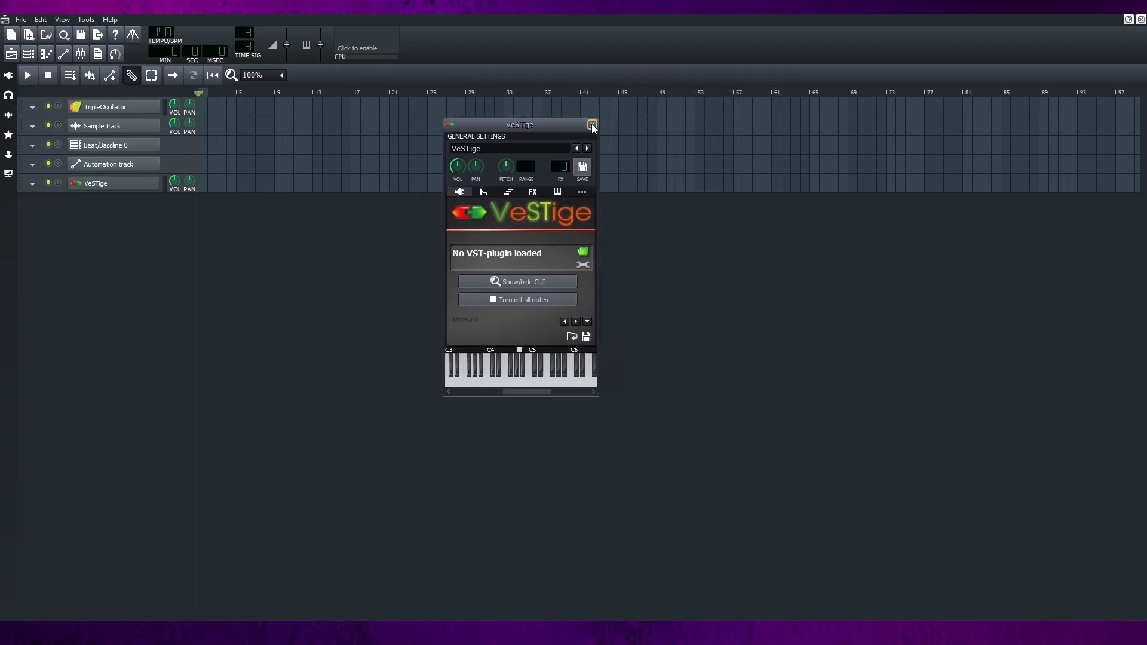
click(591, 125)
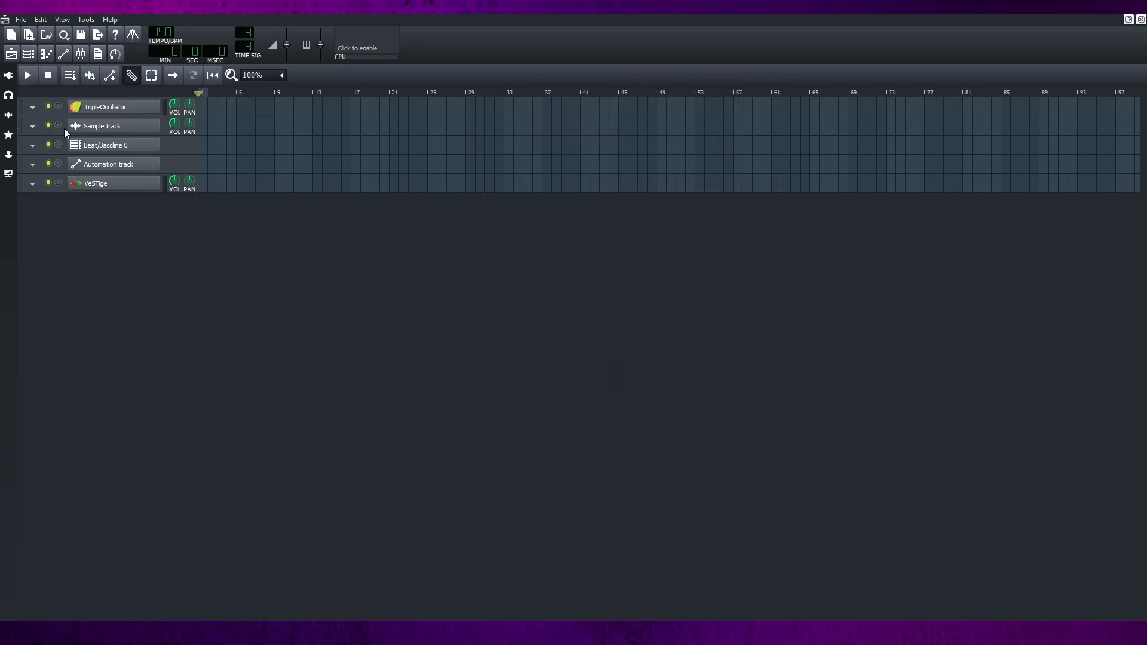
click(31, 184)
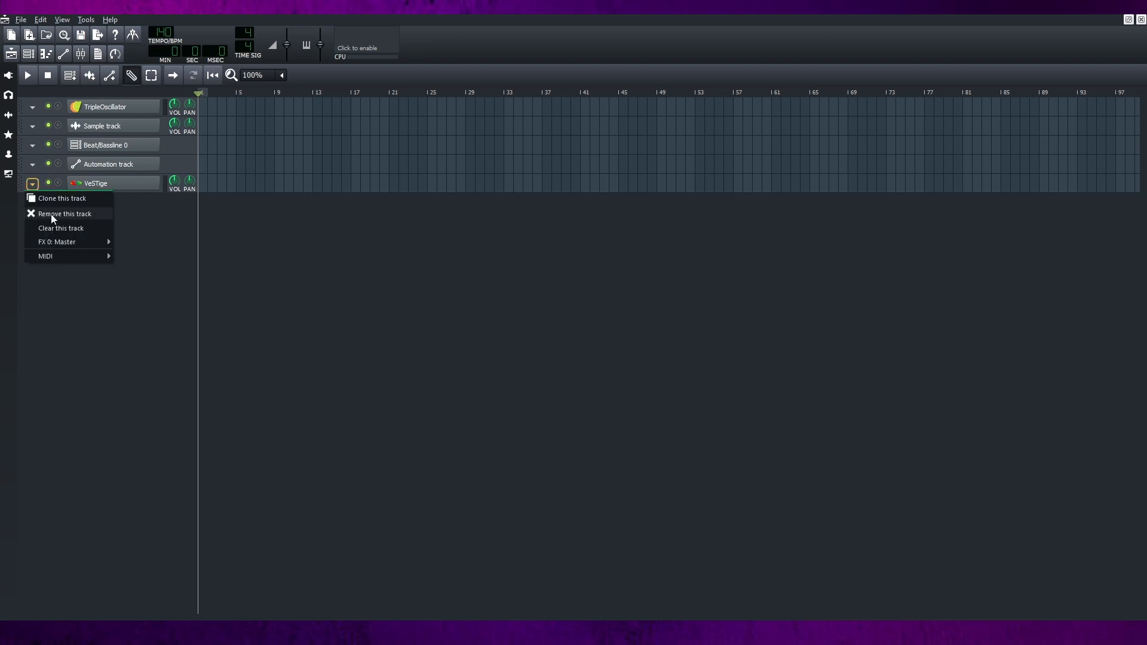
click(65, 214)
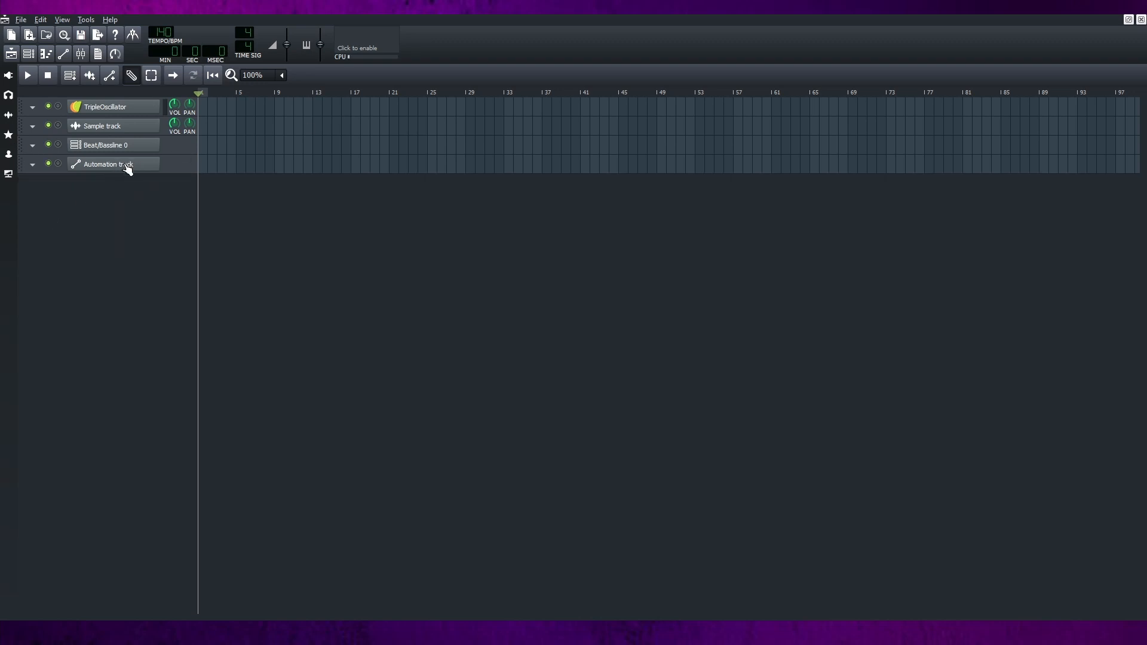
Load Vital.dll from My Presets as a new instrument track and close the Vital GUI
double_click(106, 163)
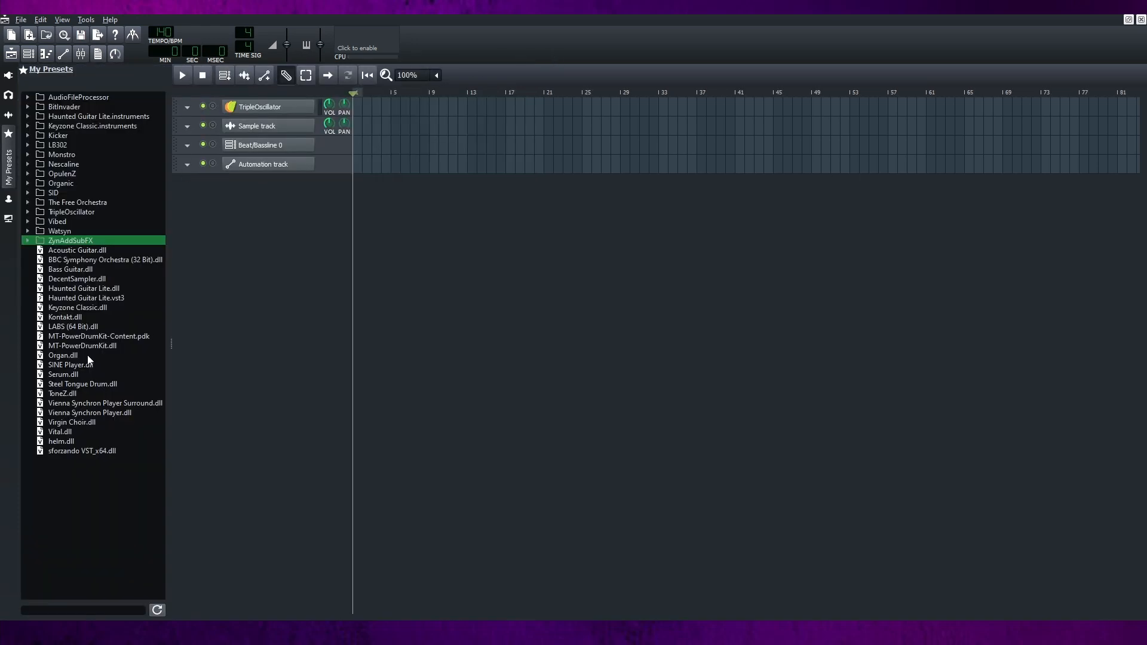
double_click(59, 432)
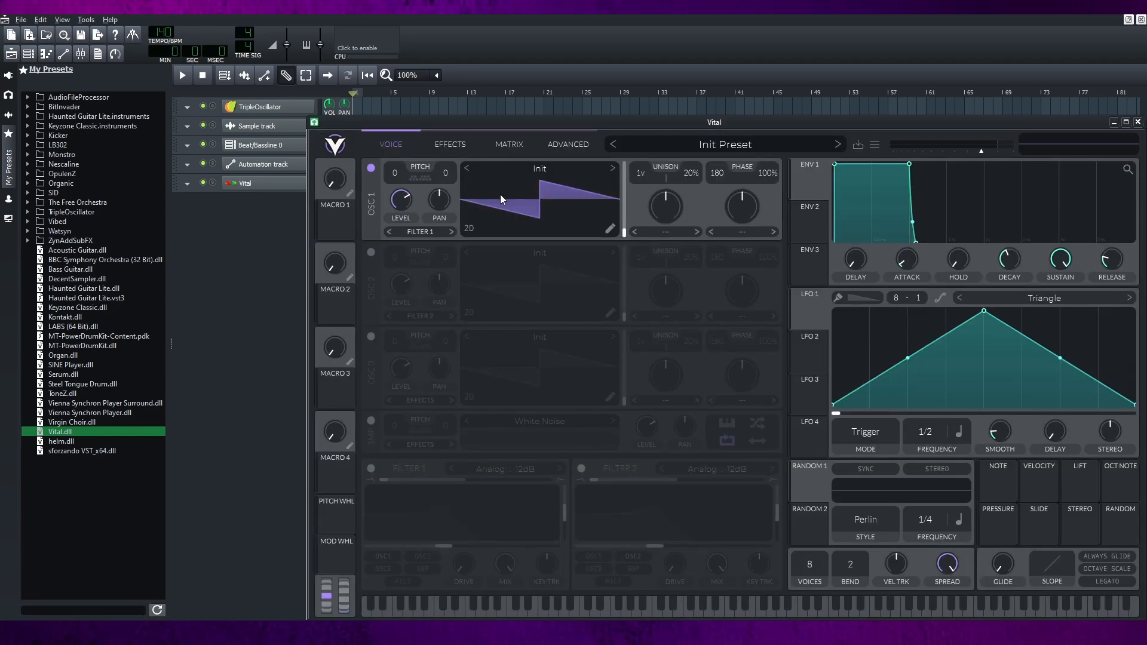
click(400, 199)
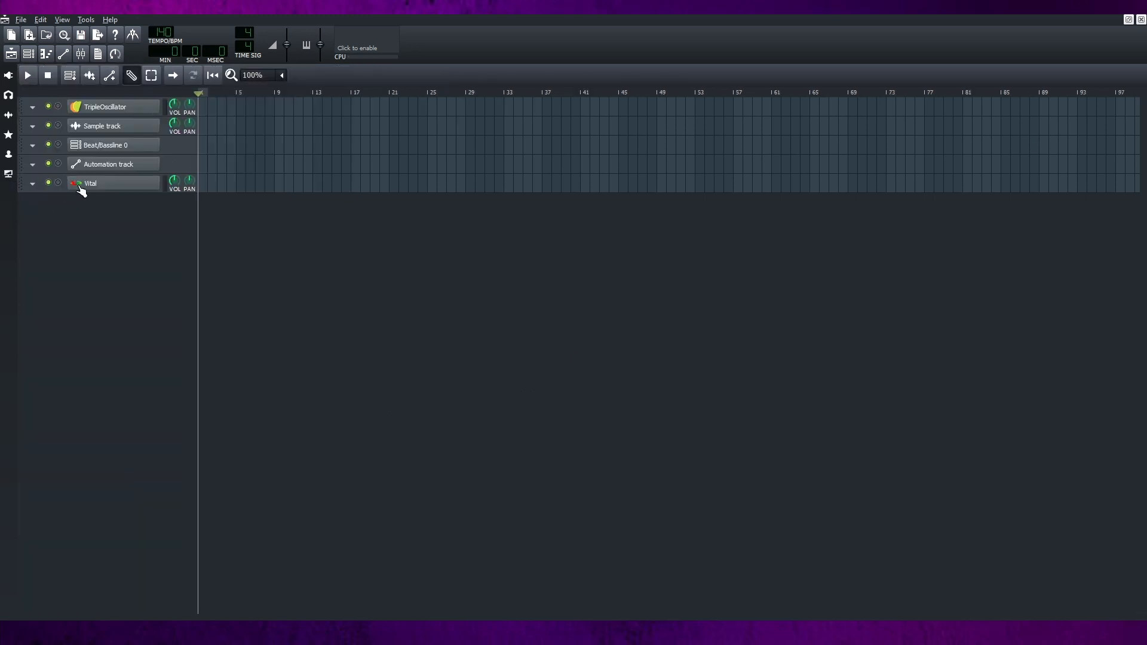
Set an automation level for the Vital parameter, then view the Keyzone Classic plugin's VeSTige settings
click(90, 182)
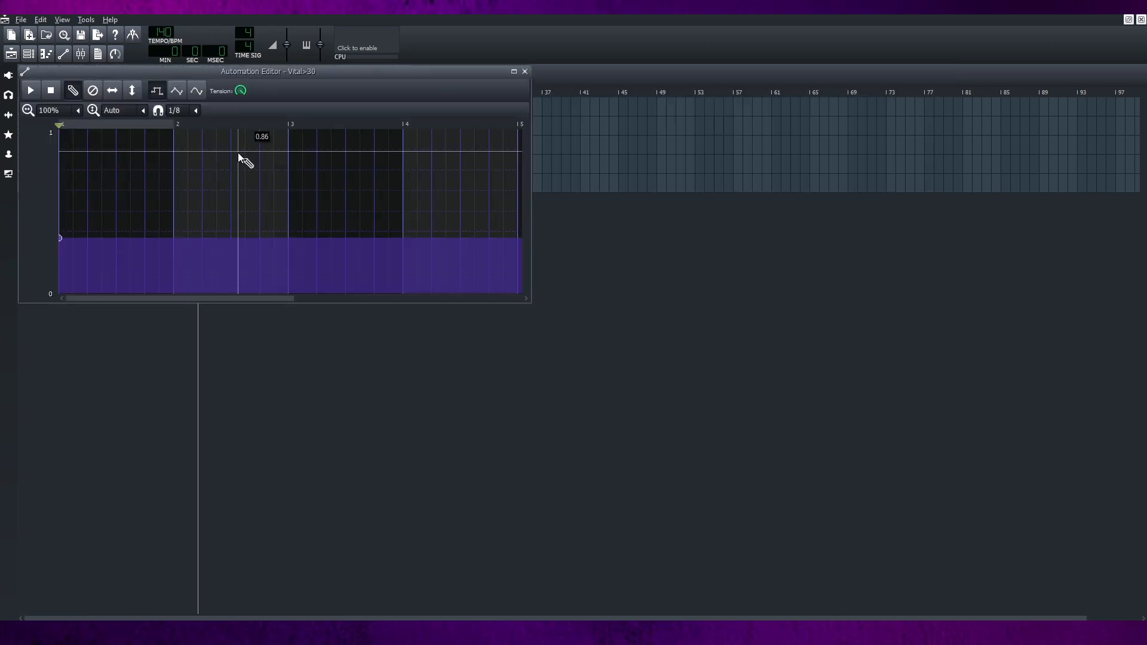
click(523, 71)
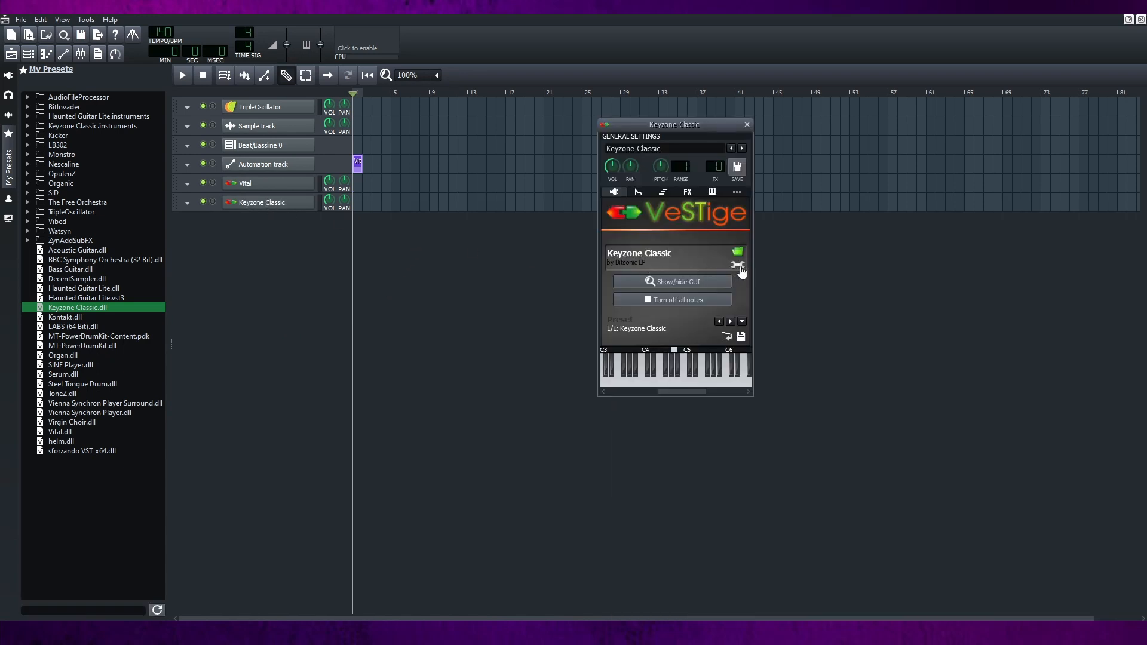
click(738, 266)
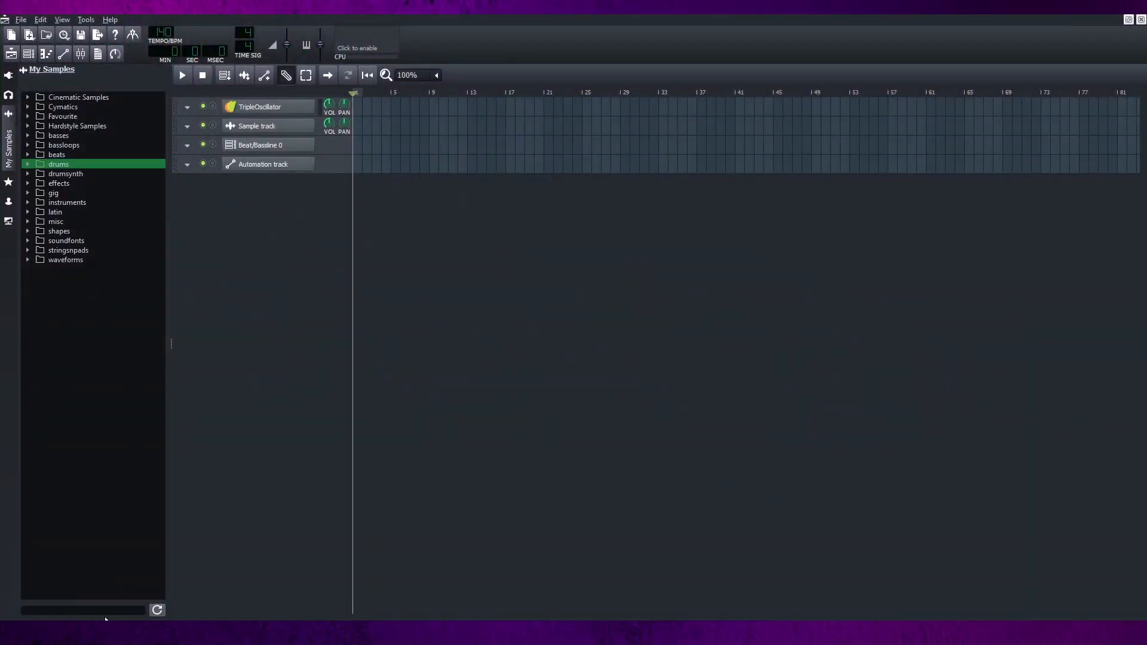
Filter My Samples by 'kick', look in the drums folder, then clear the filter
text(kick)
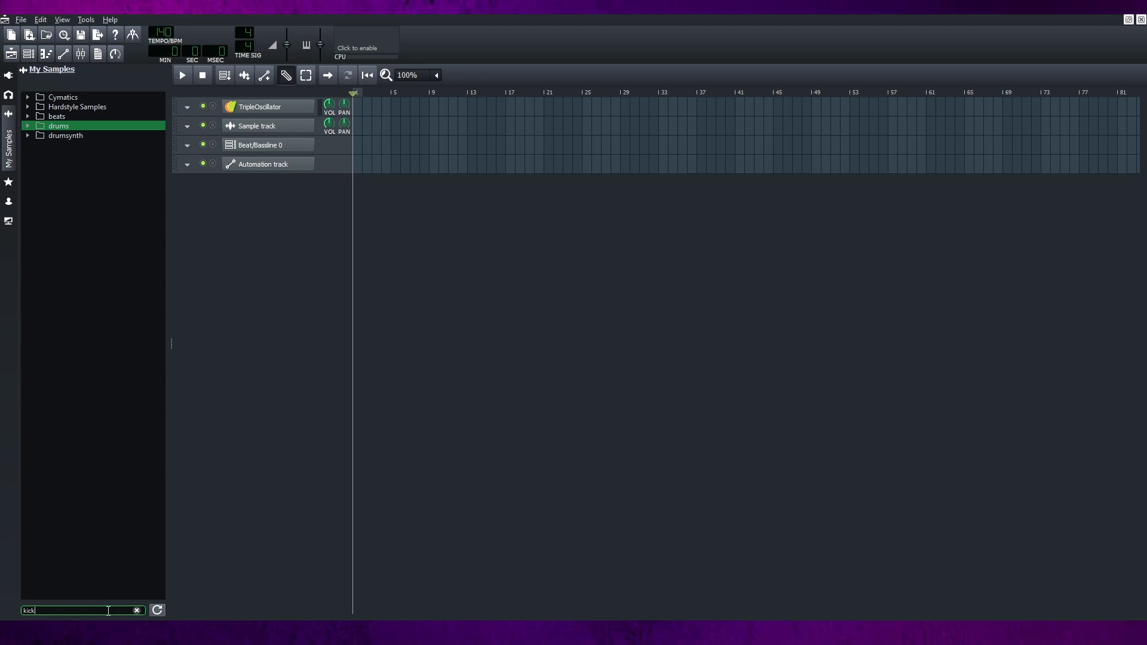
click(28, 126)
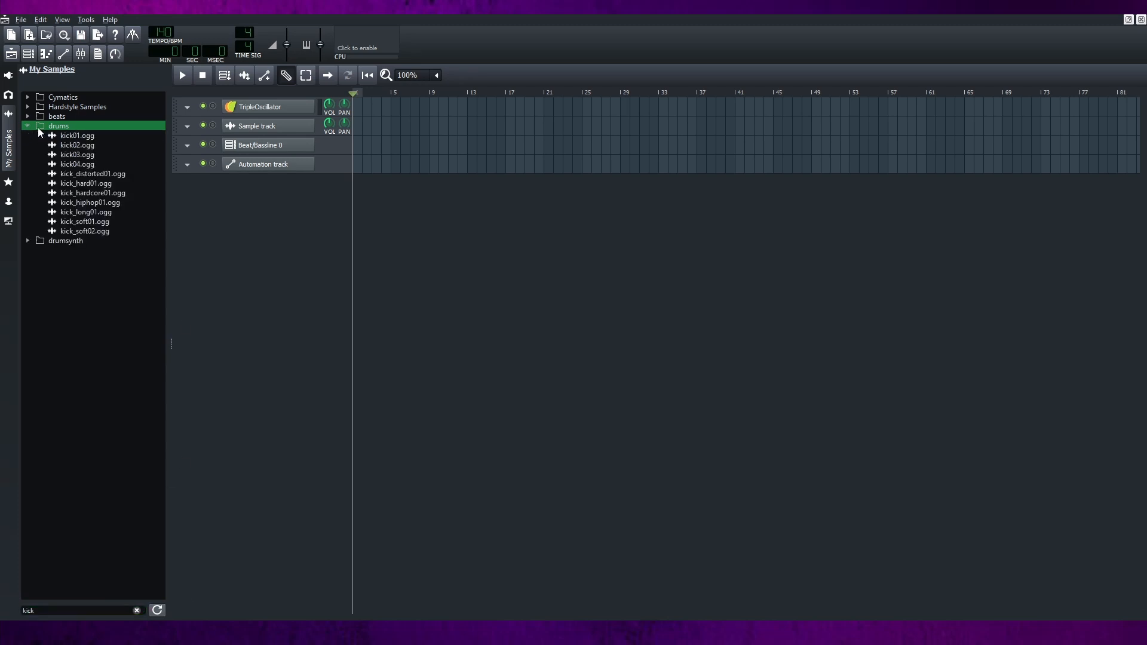
click(59, 135)
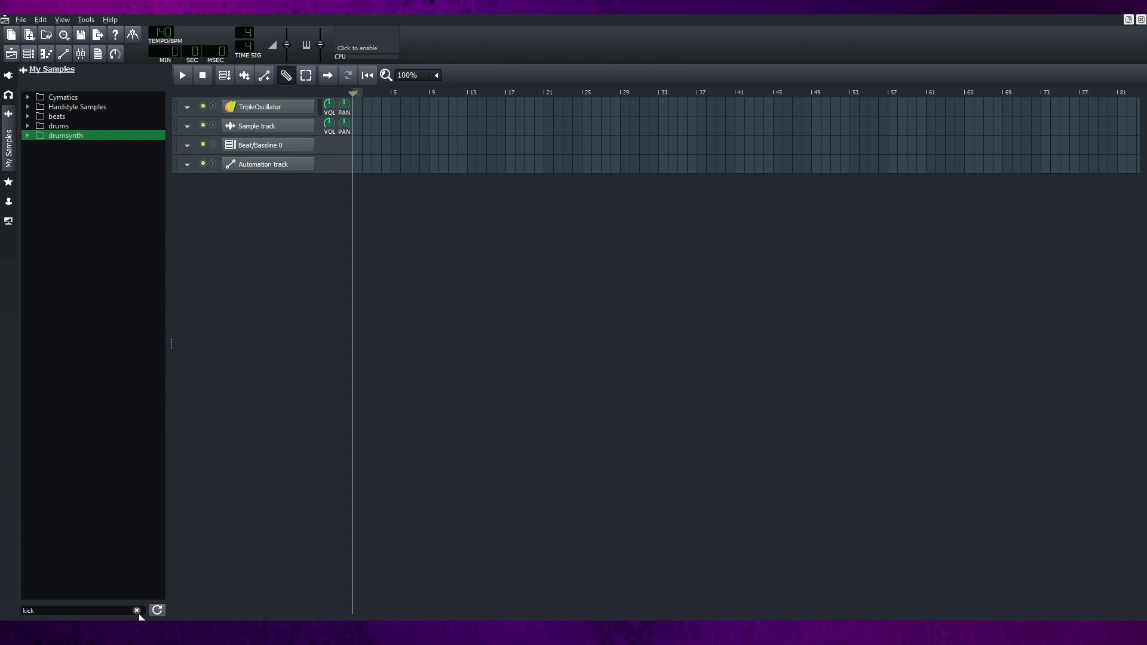
click(136, 611)
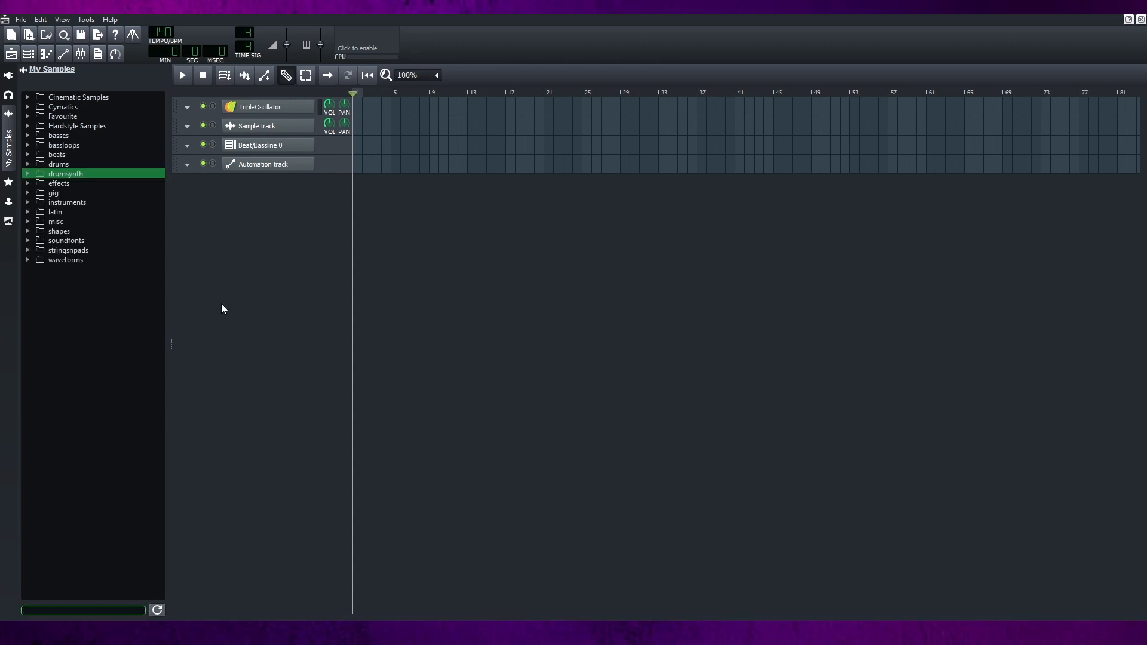
Filter My Presets by 'pad', then clear the search to show the full preset list
text(d)
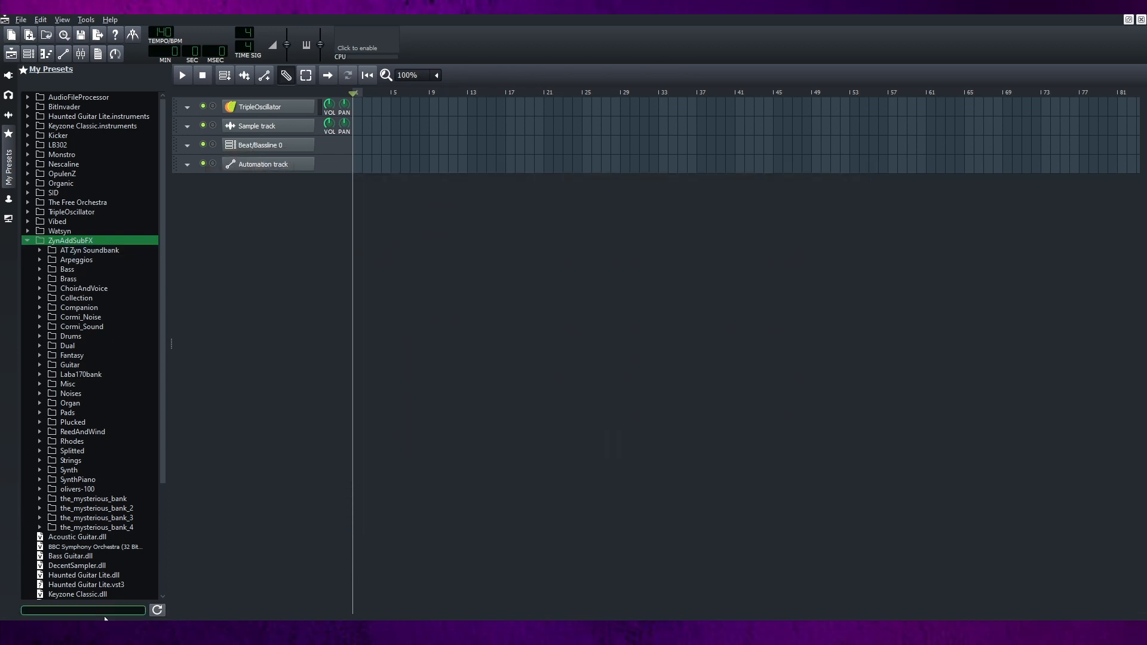
text(pad)
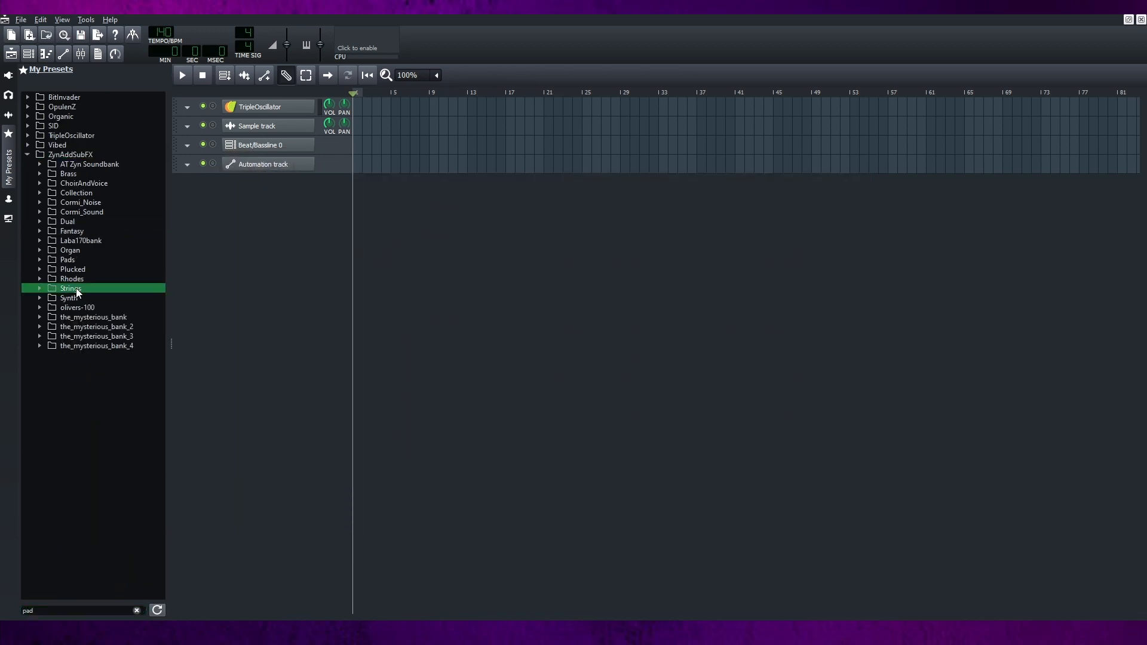
mouse_move(53, 126)
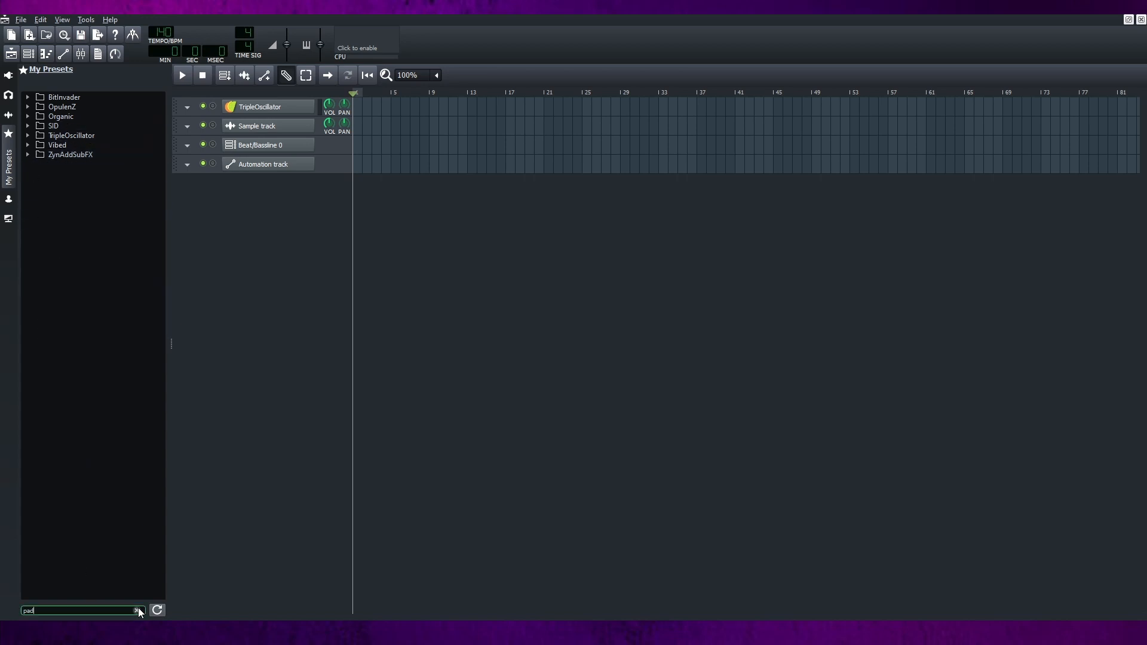
click(136, 611)
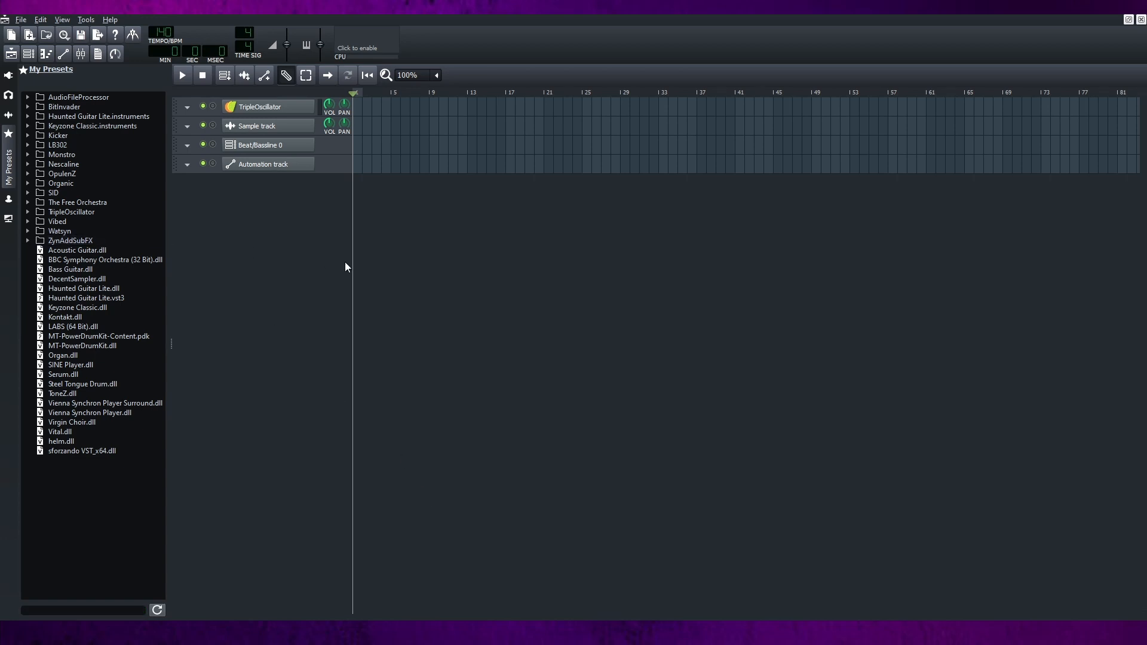
mouse_move(7, 252)
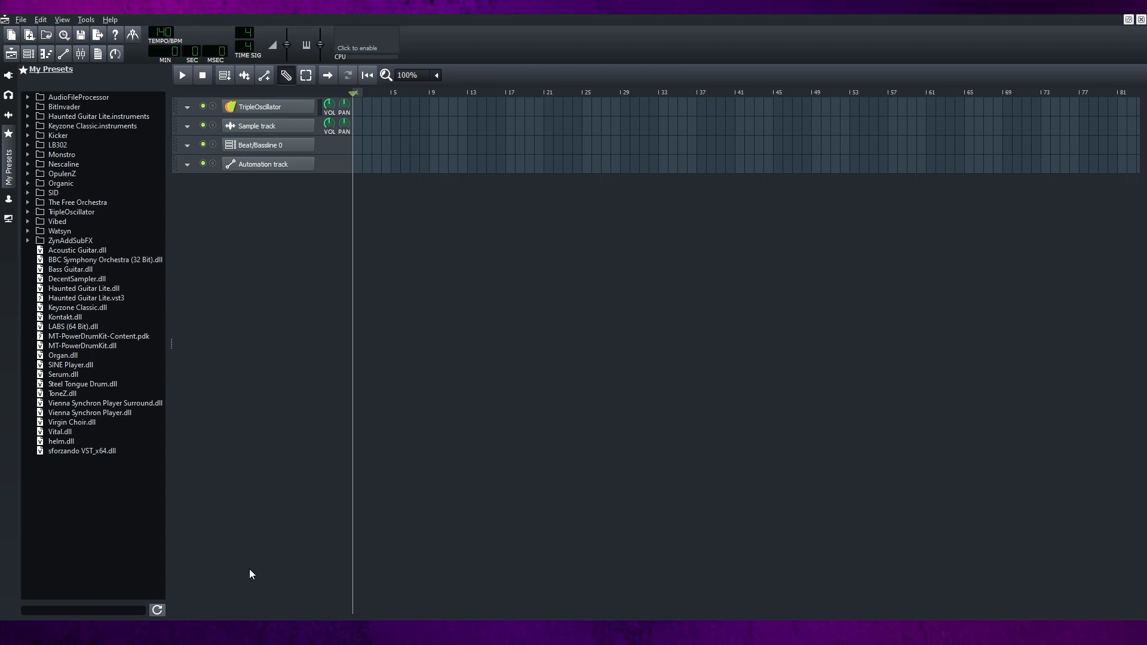
mouse_move(252, 561)
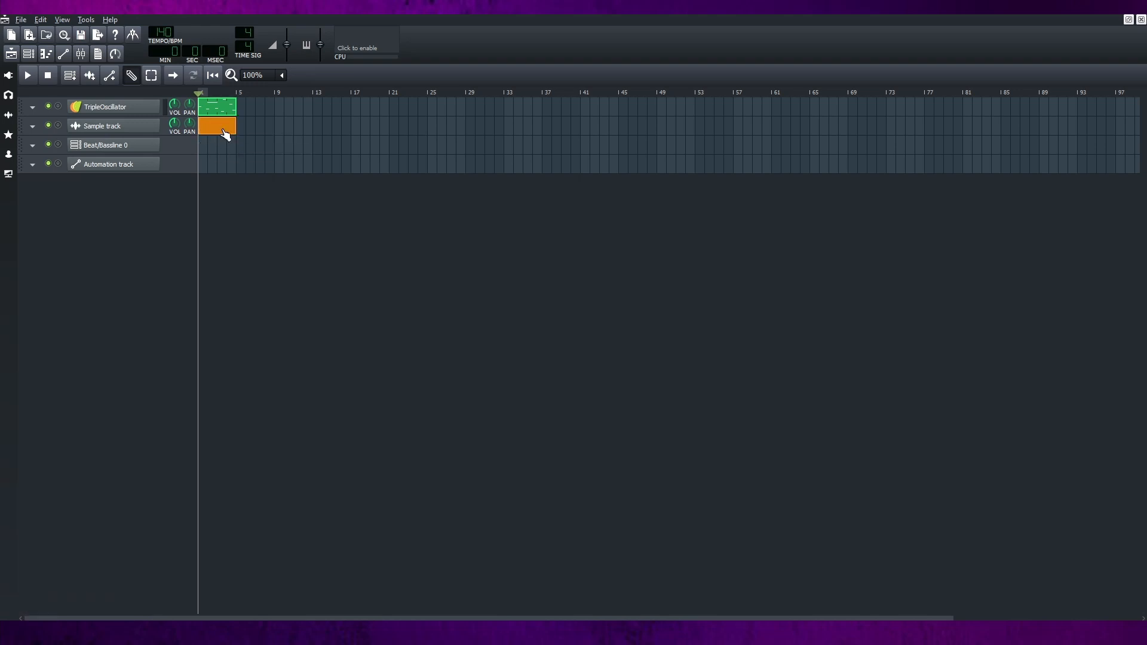
Position the green TripleOscillator clip and move the orange sample clip to start at bar 5
drag(218, 125, 302, 125)
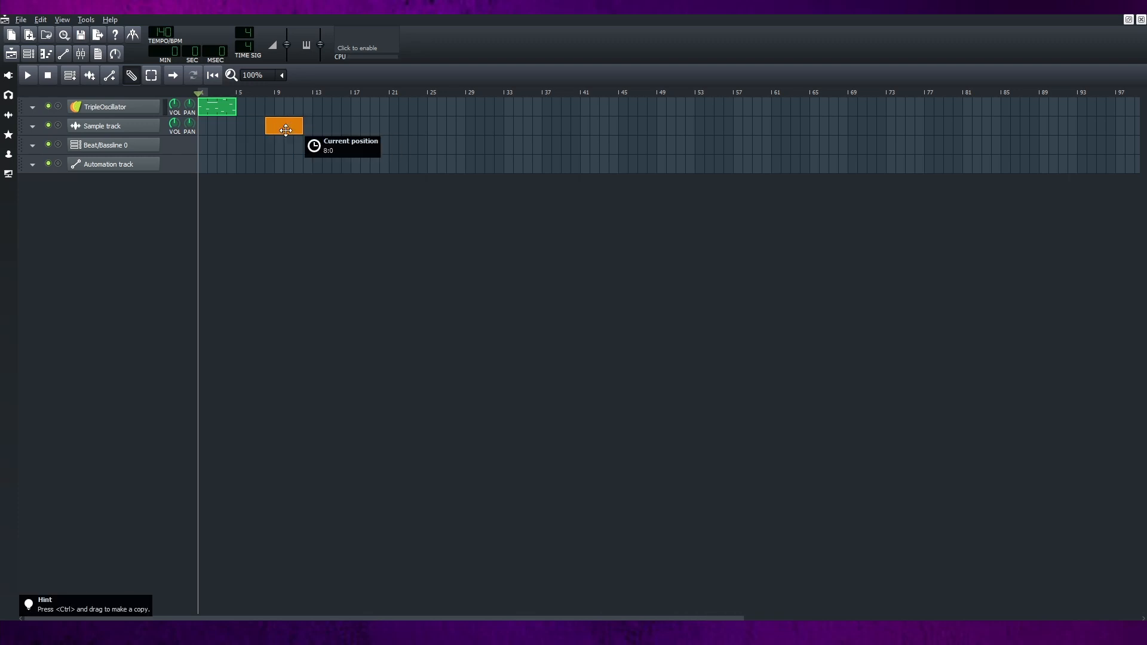
drag(284, 125, 255, 126)
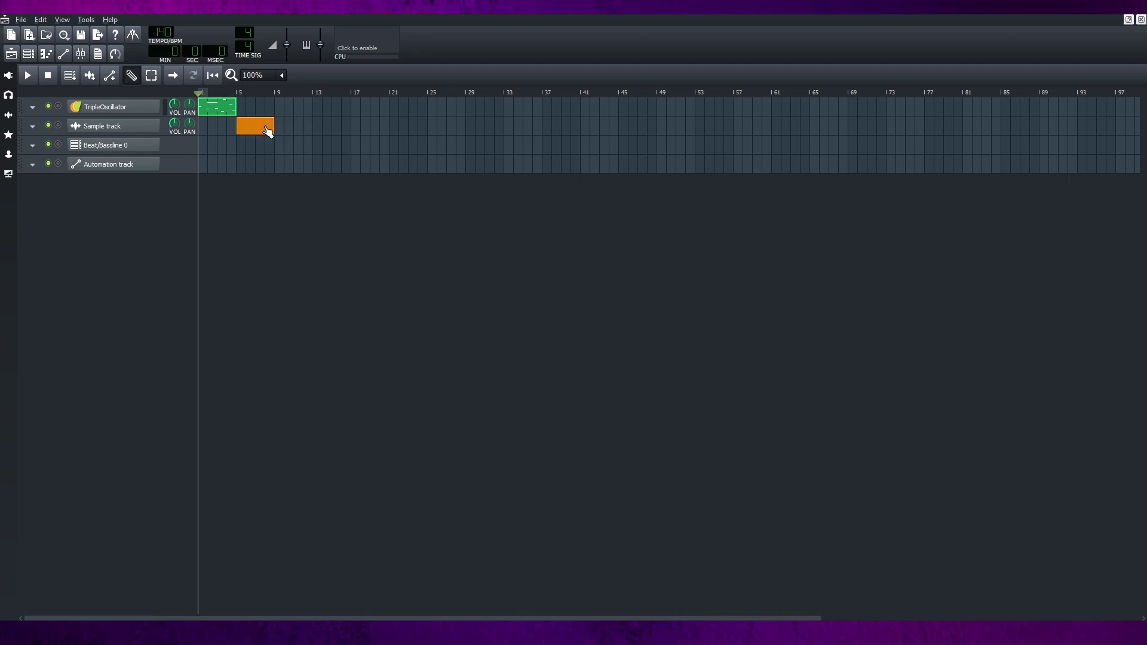
drag(255, 126, 243, 125)
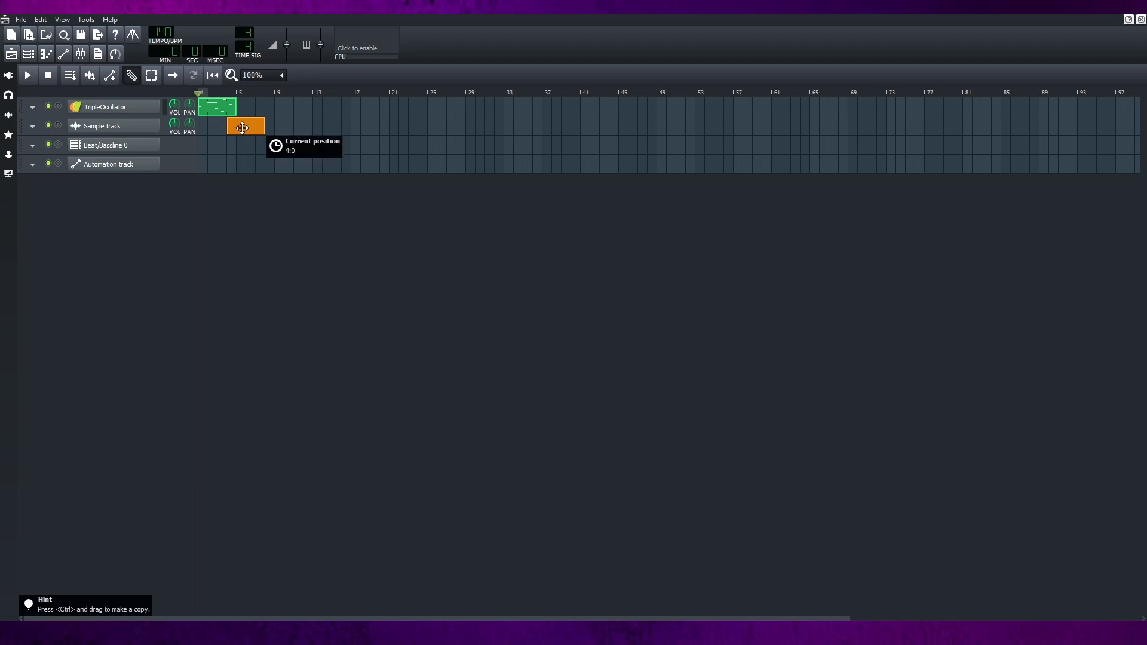
drag(245, 125, 218, 125)
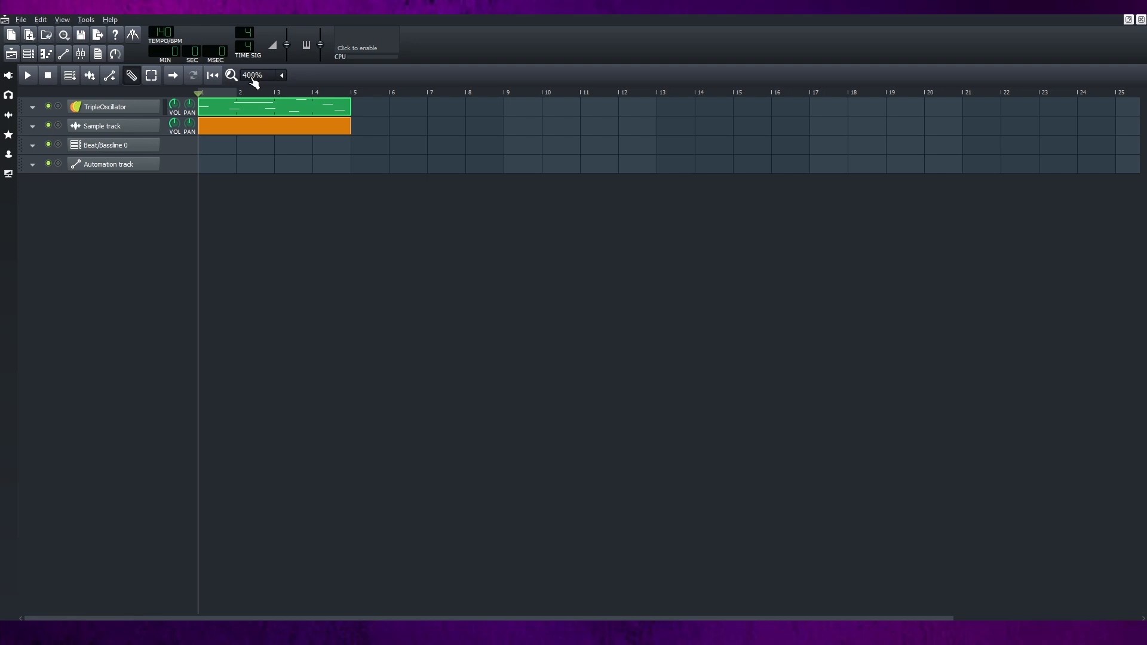
click(230, 74)
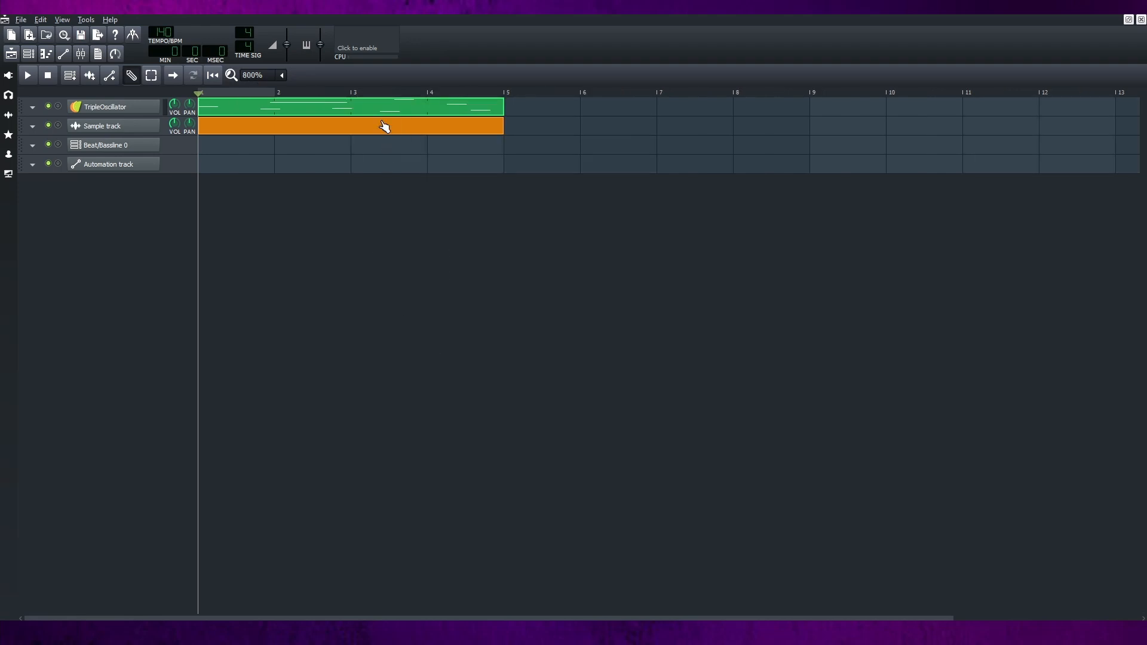
mouse_move(384, 105)
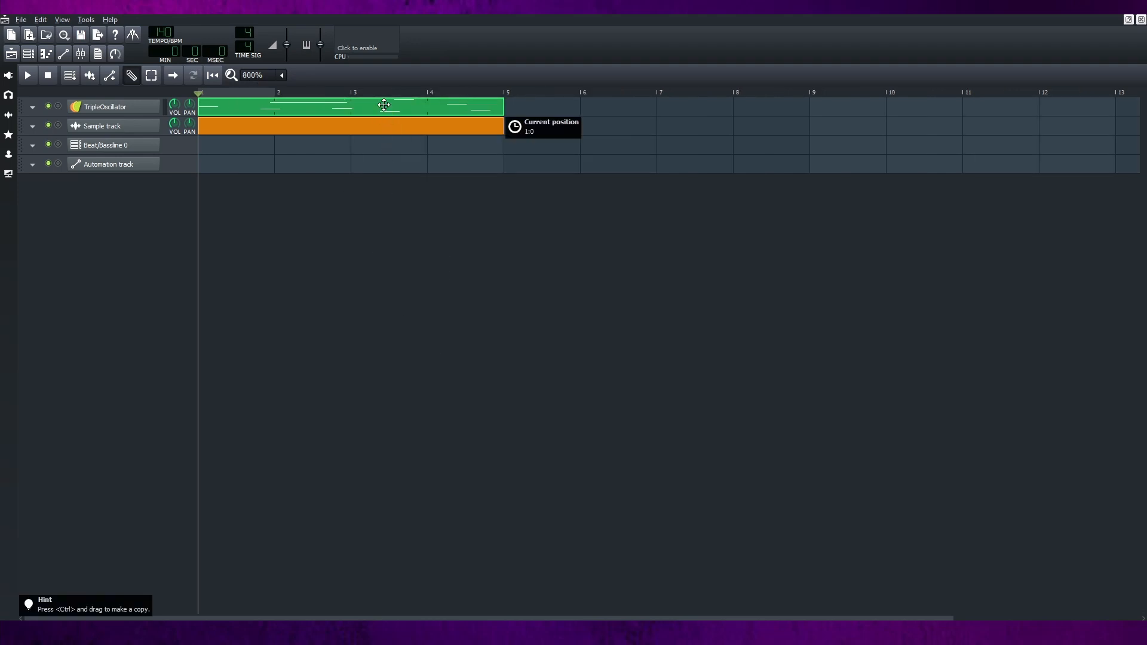
drag(383, 106, 435, 101)
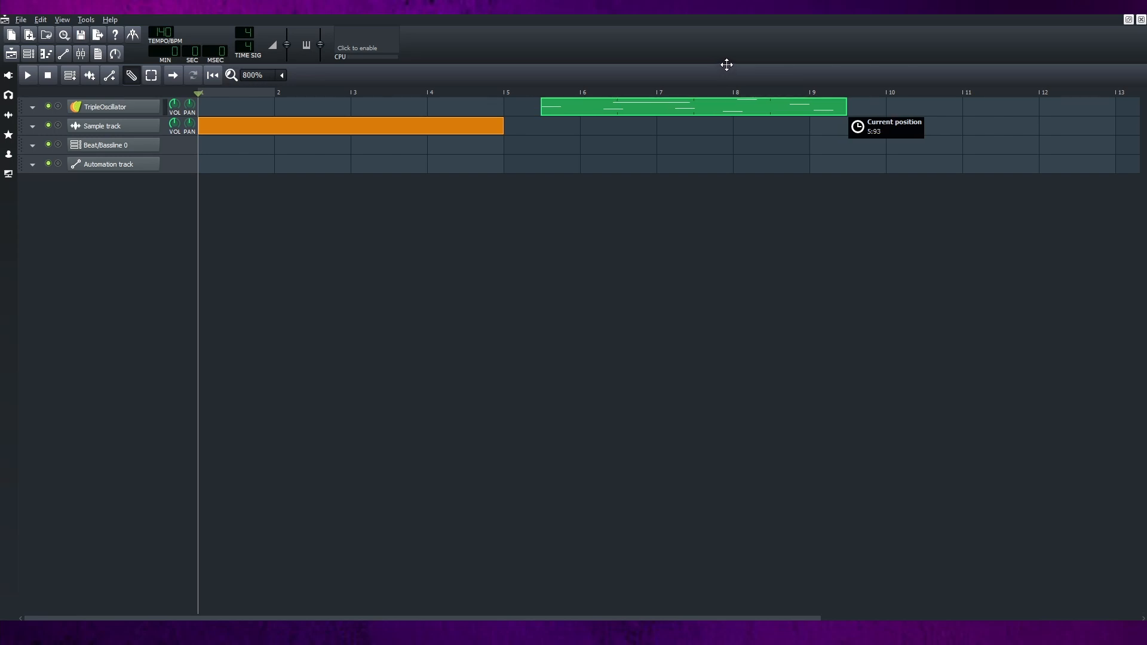
mouse_move(445, 130)
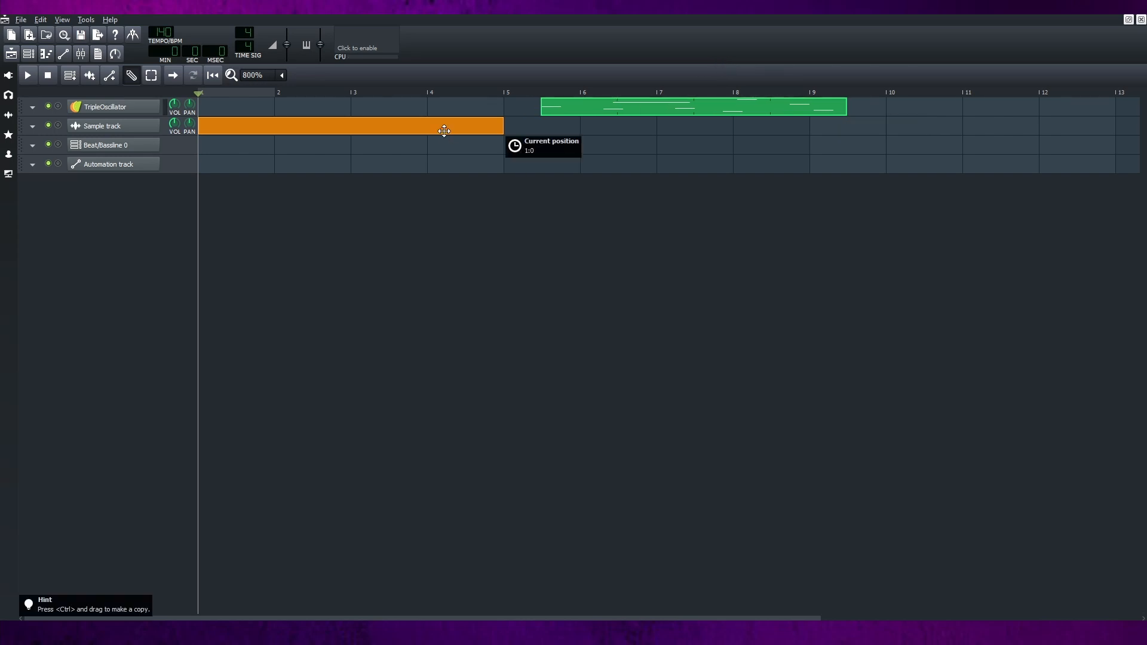
drag(444, 126, 787, 126)
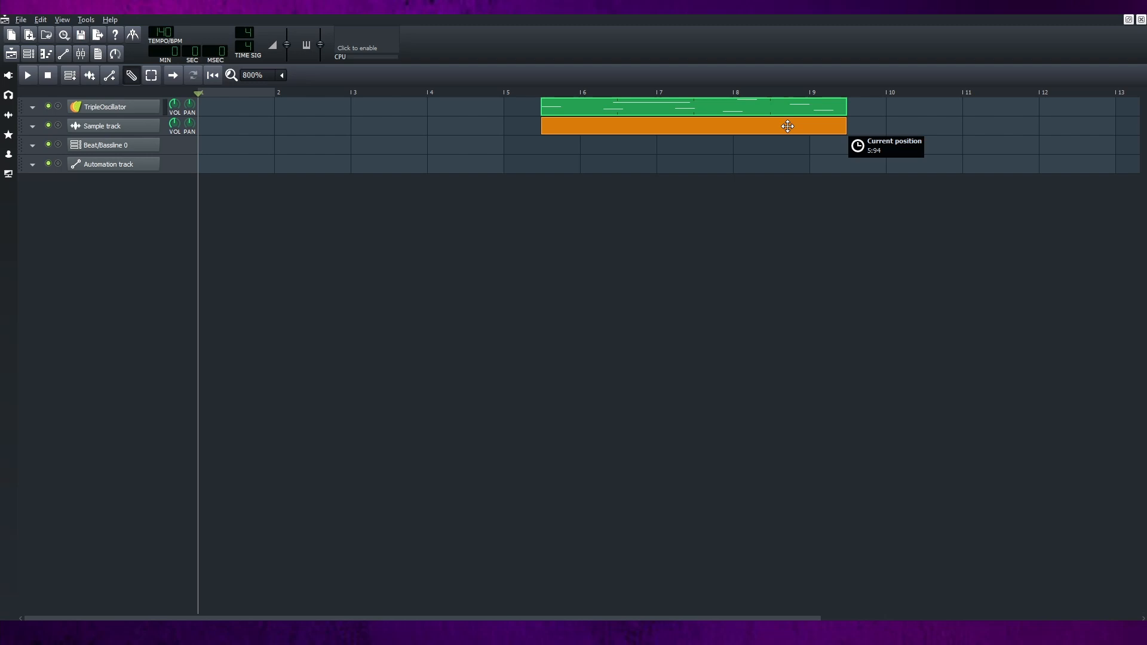
mouse_move(798, 521)
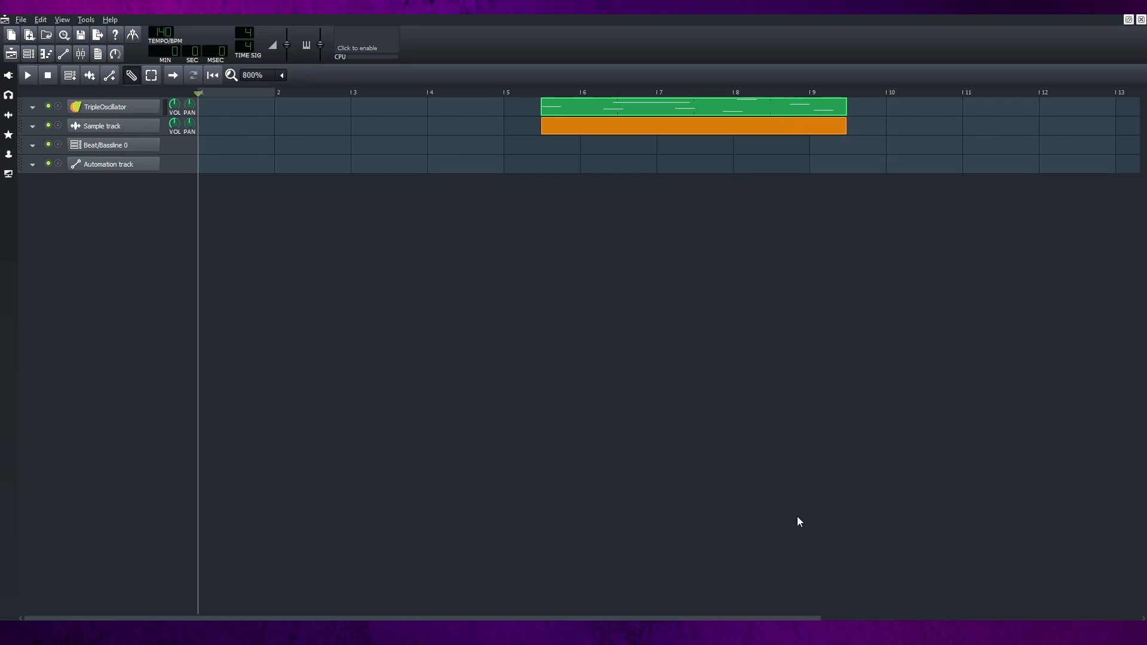
mouse_move(737, 253)
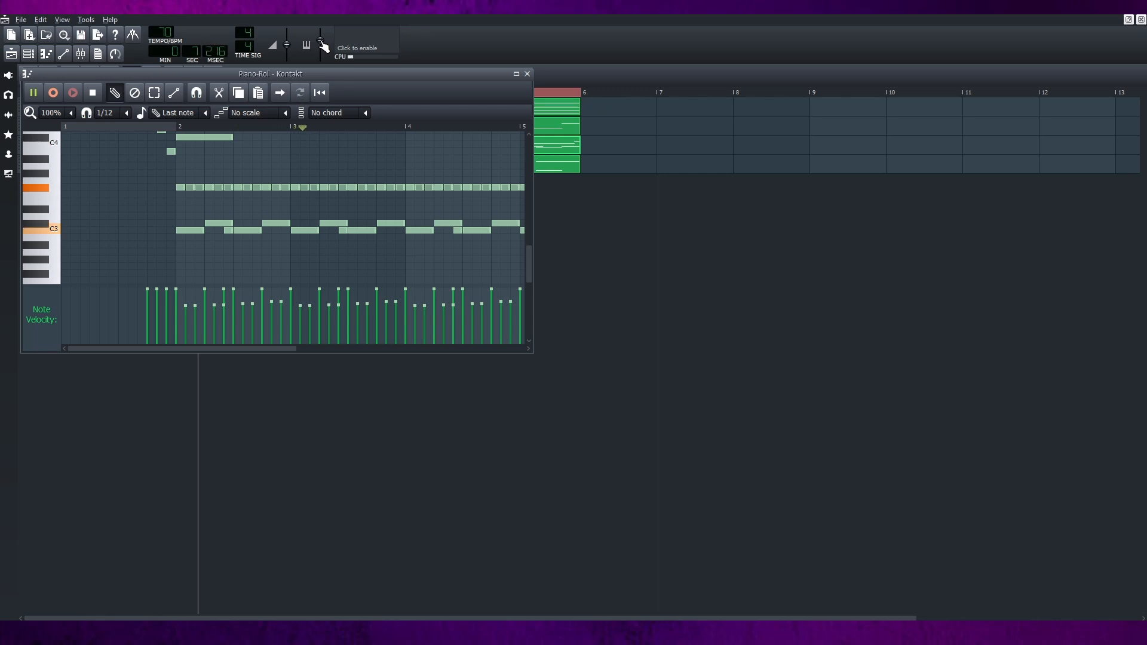
Set the tempo to 70 BPM and play the Kontakt arpeggio pattern
drag(322, 40, 321, 44)
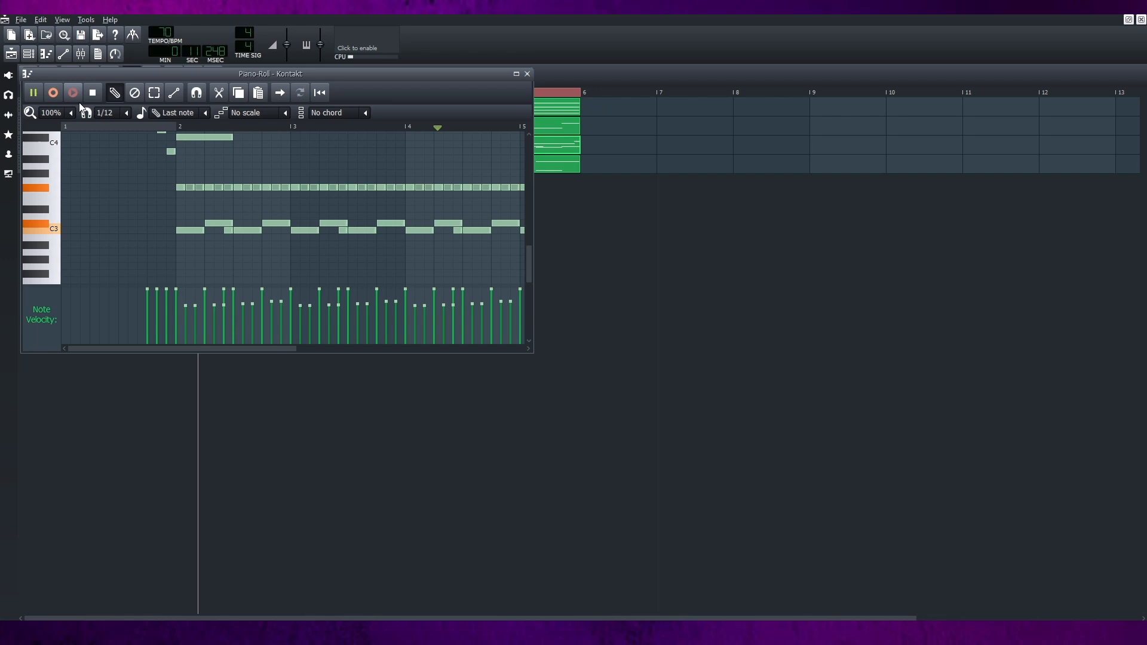
click(526, 73)
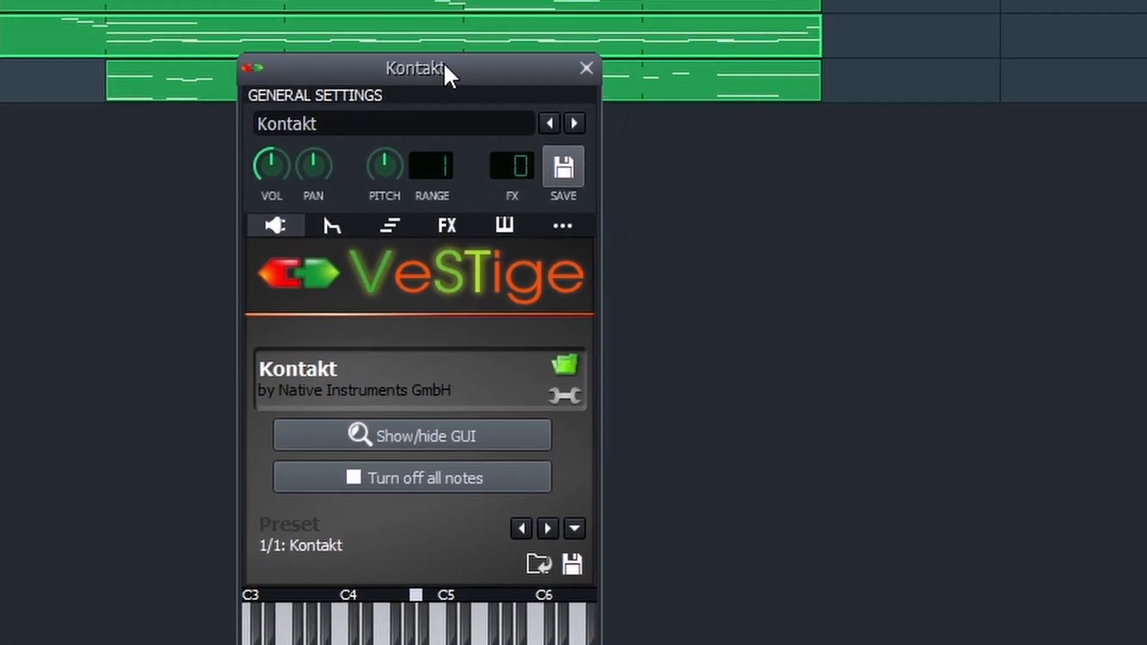
mouse_move(562, 235)
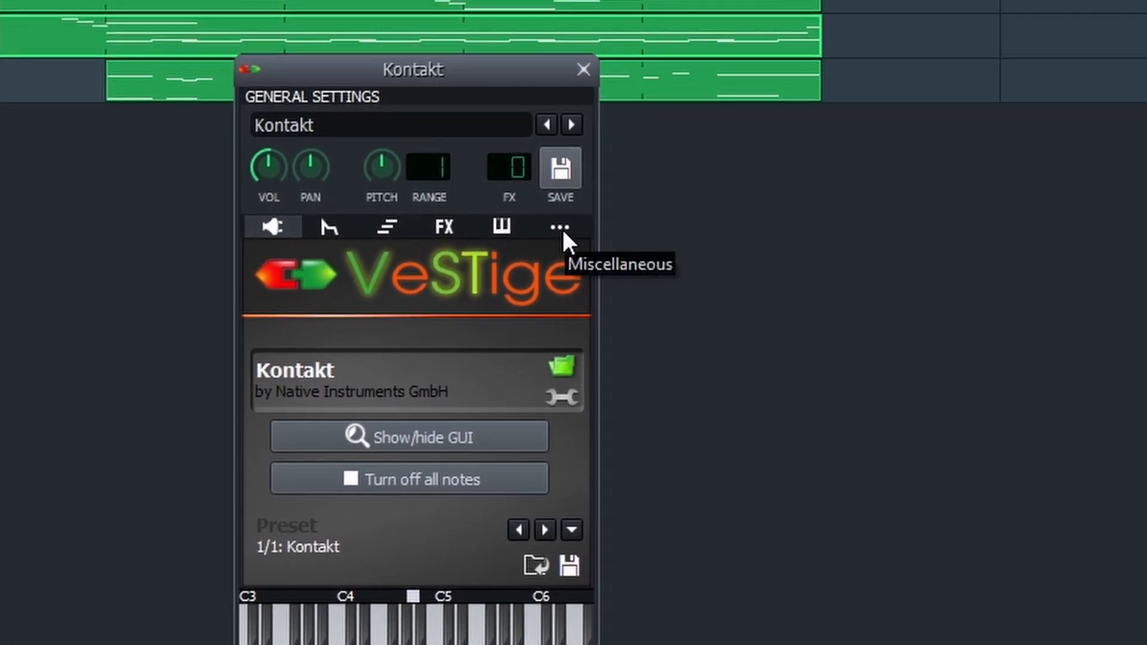
Show the Kontakt instrument's Miscellaneous settings with the Master Pitch option
click(559, 226)
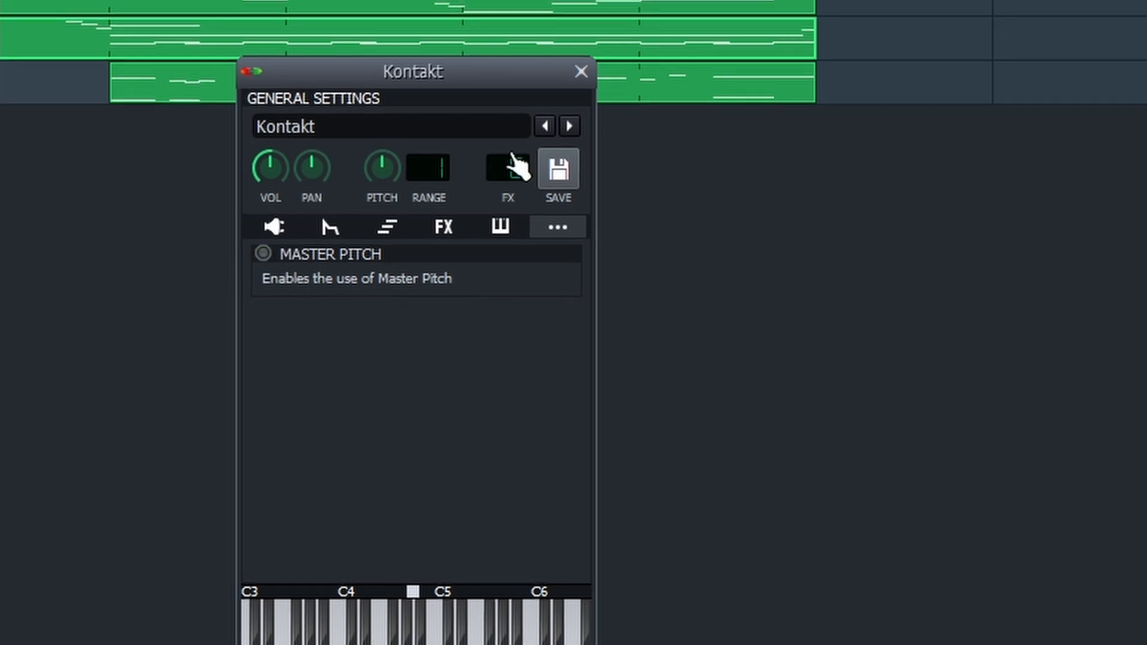
click(580, 70)
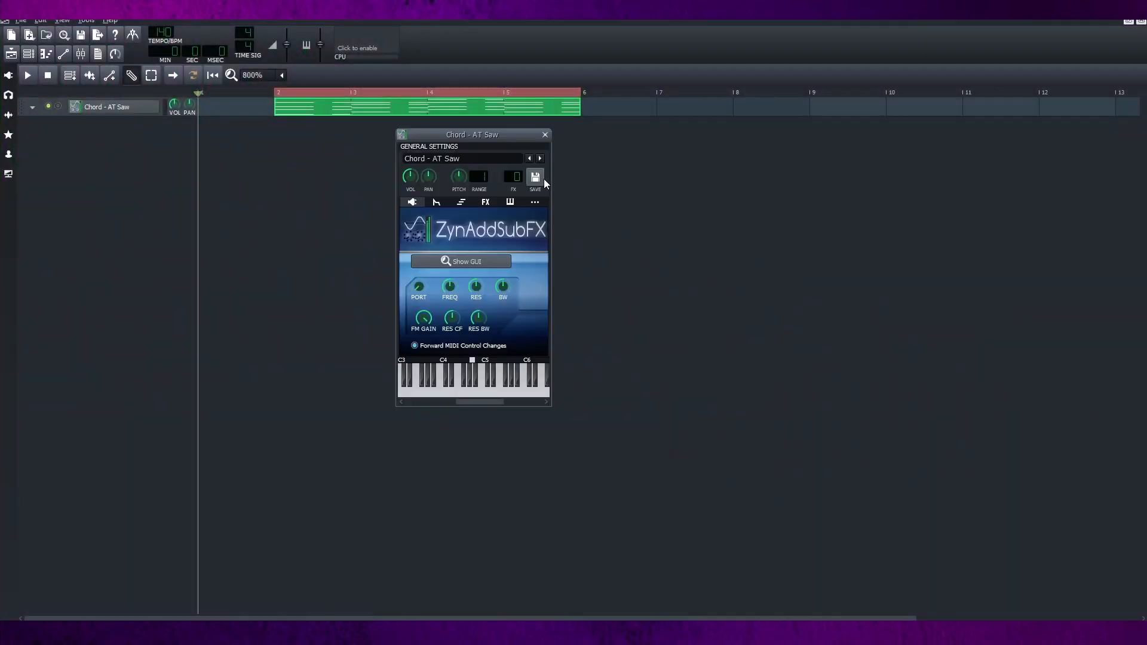
Connect the Amplifier effect's VOL knob to Controller 1
click(485, 202)
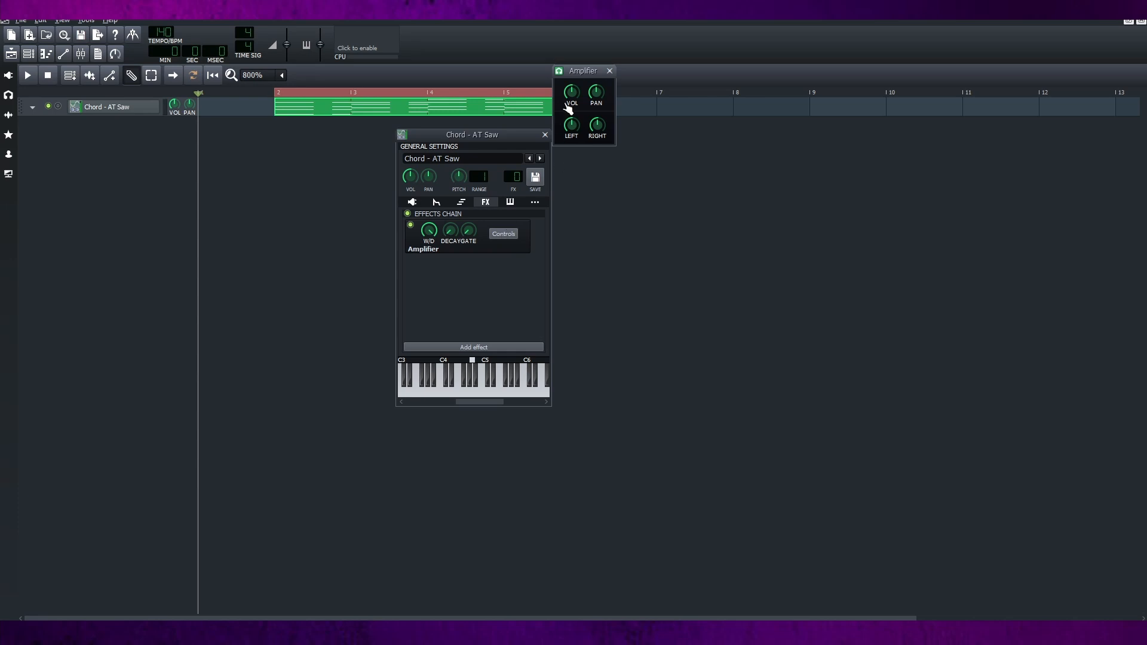
right_click(571, 90)
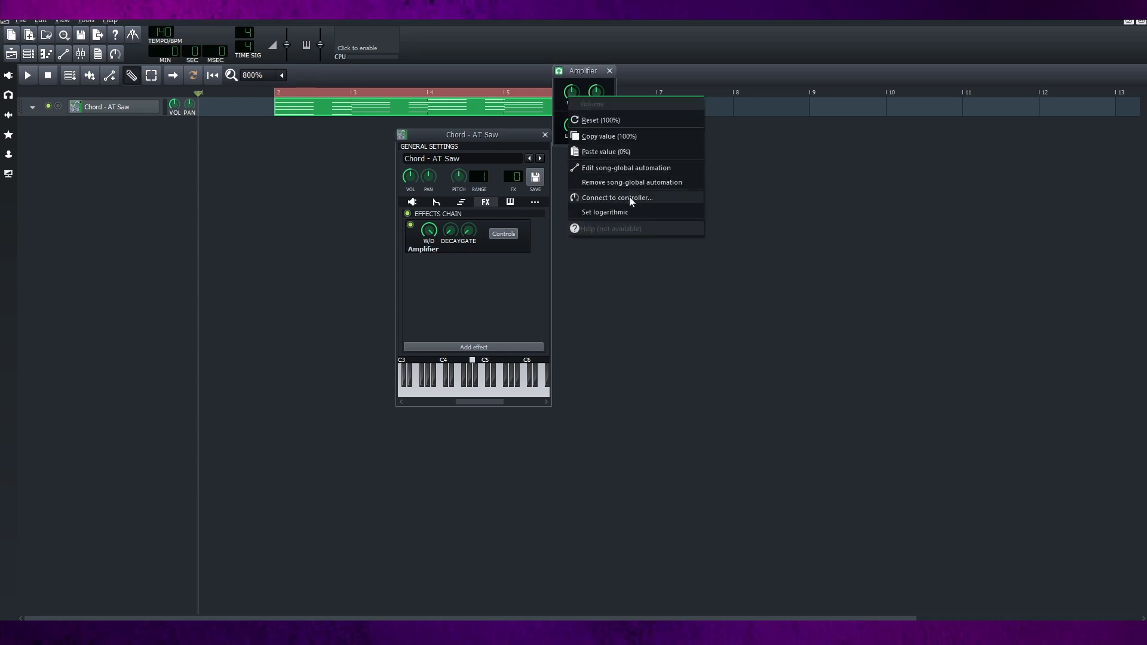
click(617, 197)
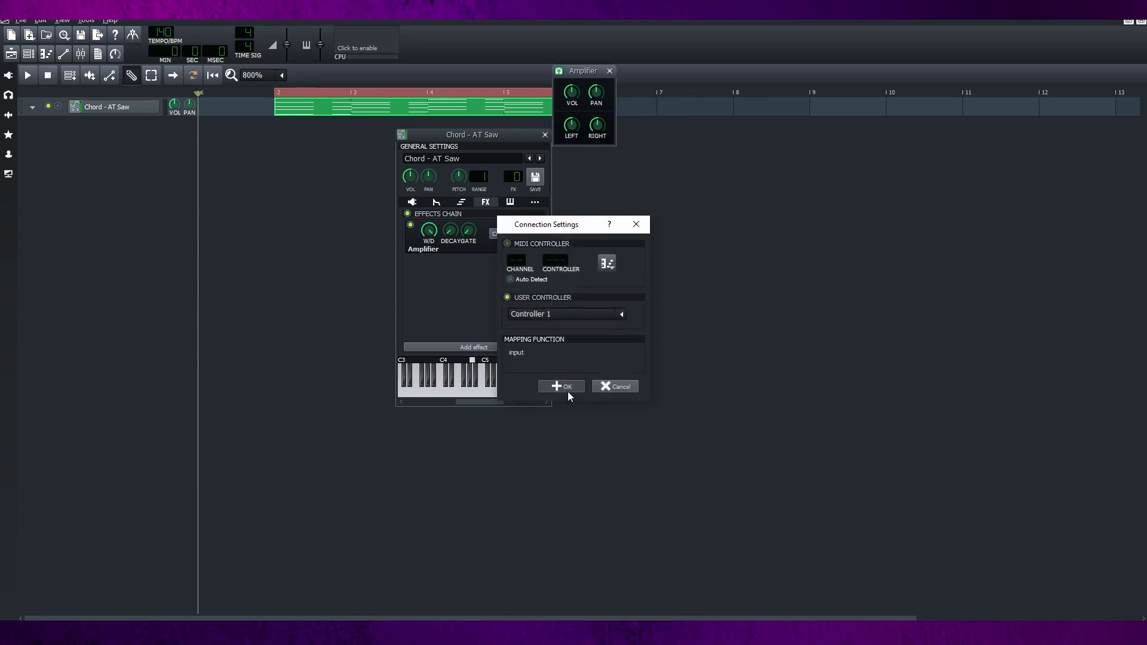
click(561, 386)
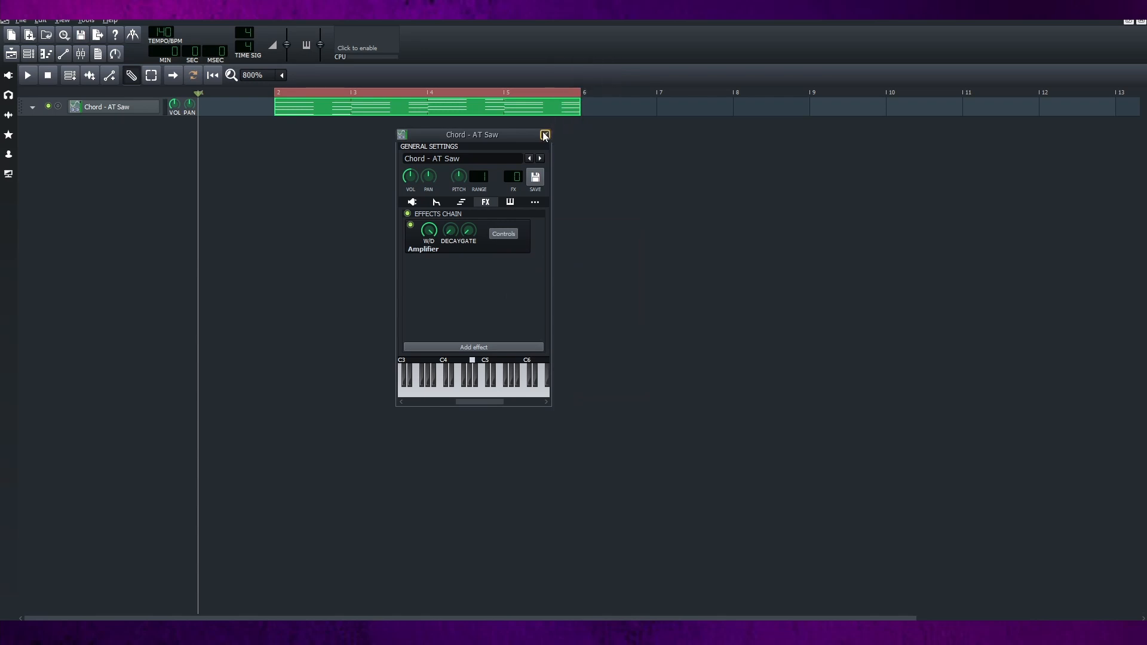
Close the instrument window and place the Controller Rack with Controller 1 near the centre
click(545, 135)
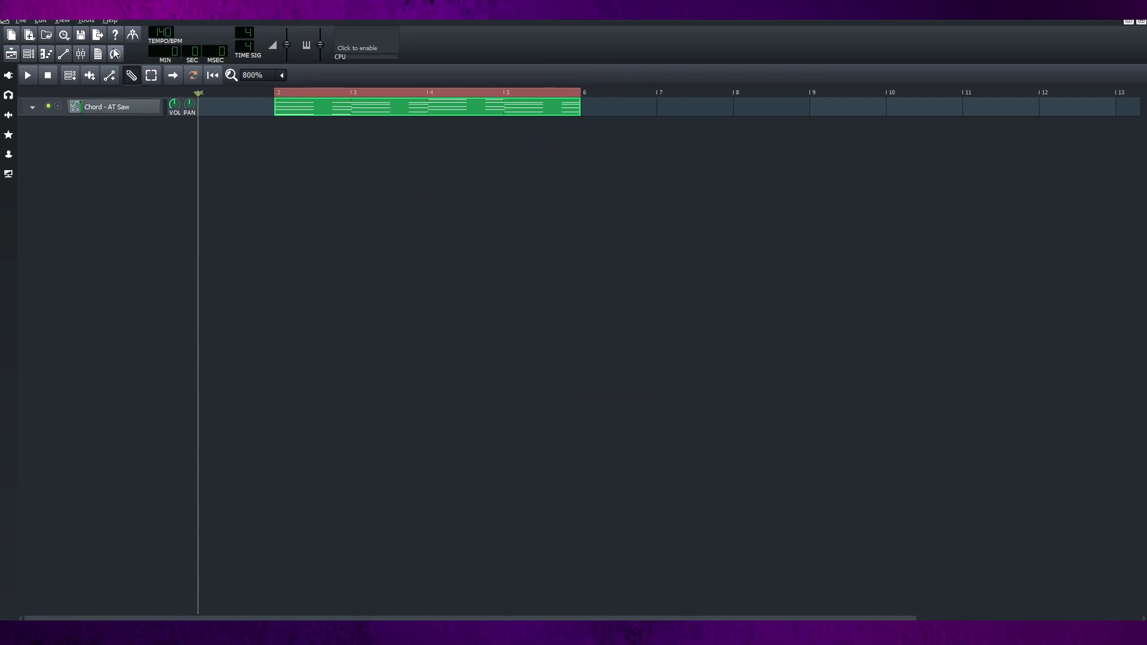
click(115, 54)
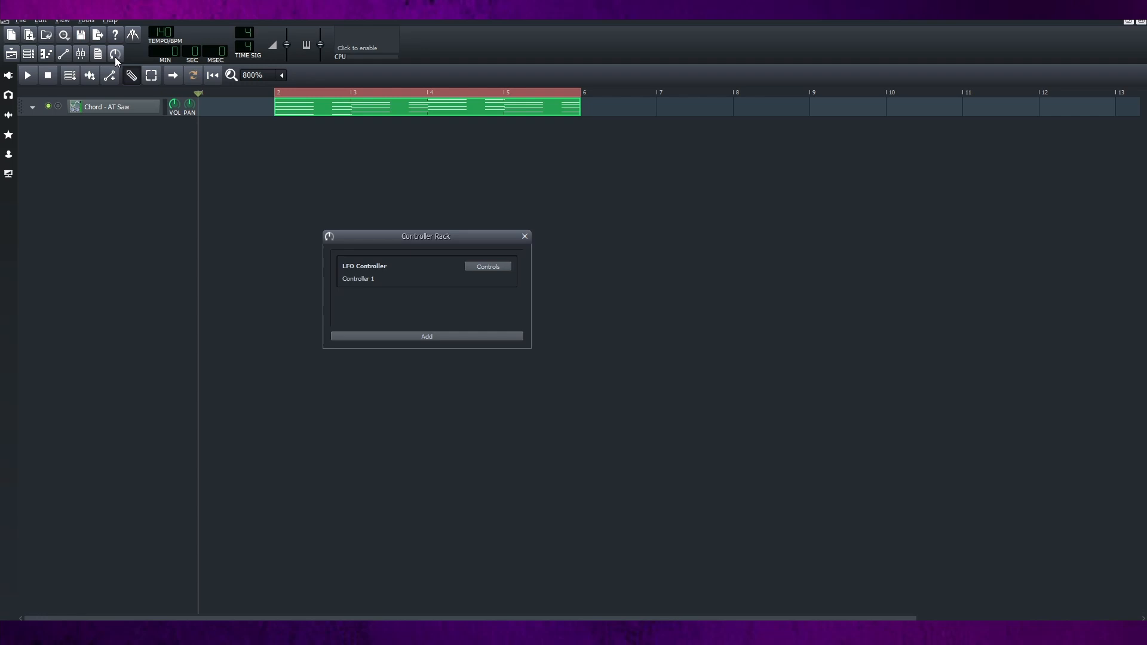
drag(425, 235, 483, 205)
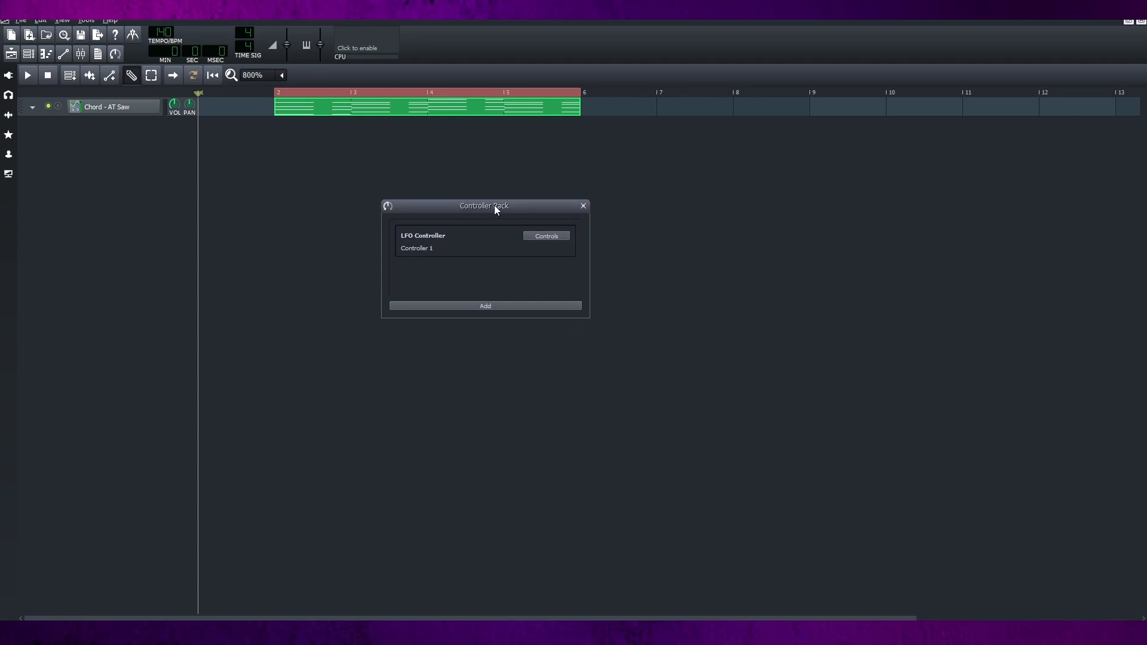
mouse_move(738, 369)
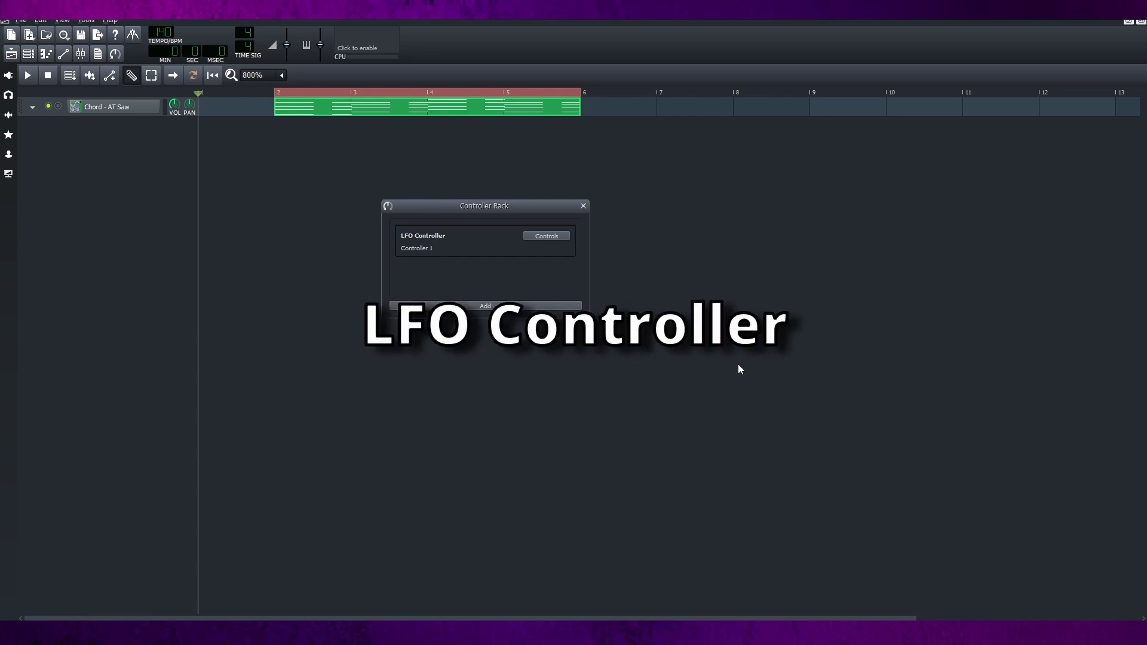
Show the LFO Controller's controls below the rack and bring up the SPD knob's options
click(544, 236)
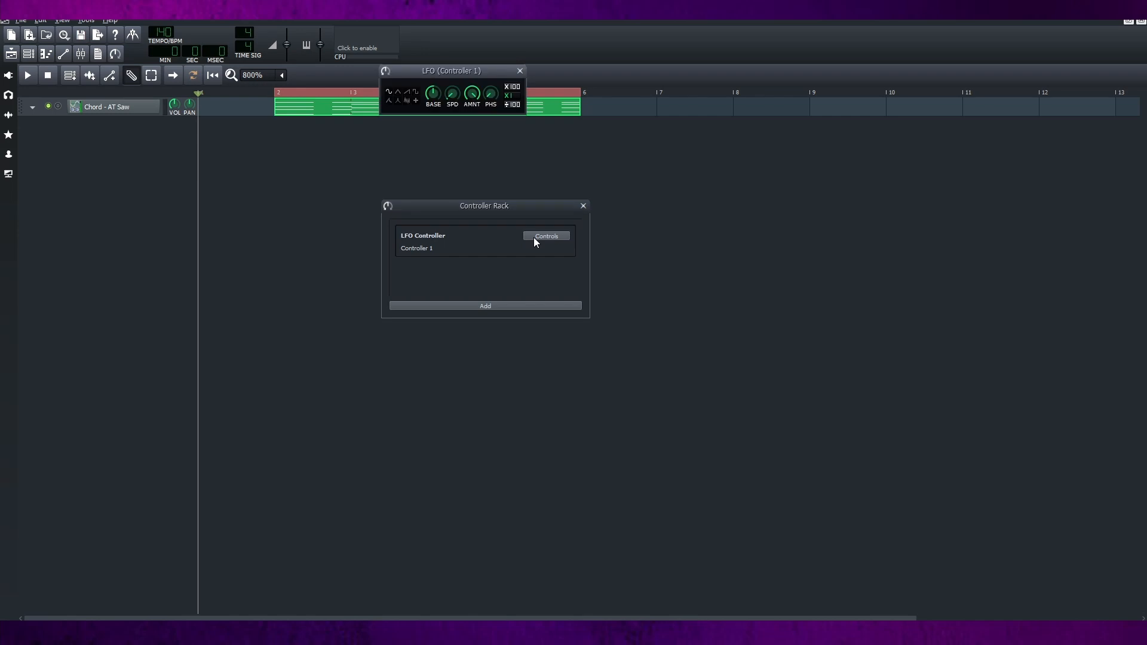
drag(451, 70, 450, 133)
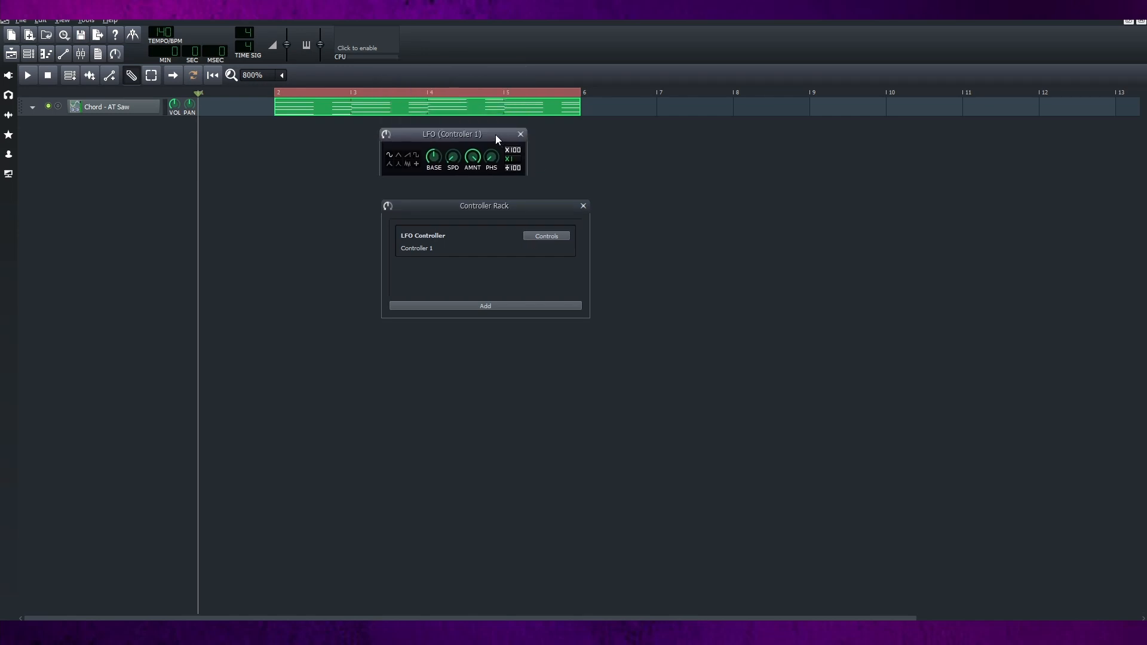
drag(452, 134, 509, 335)
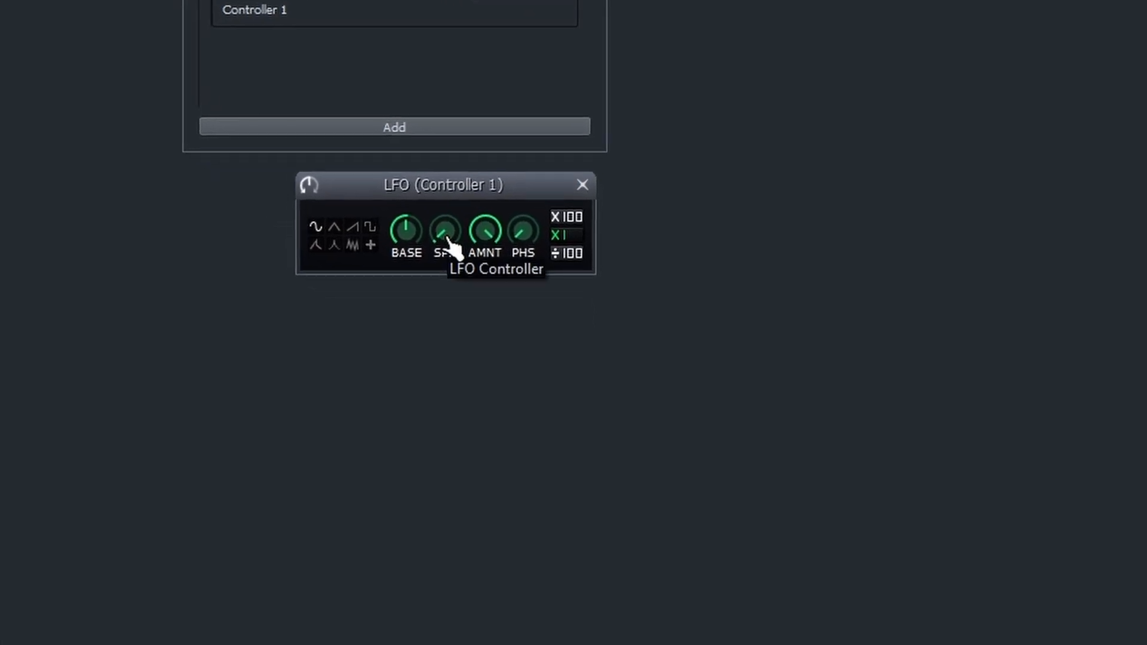
right_click(445, 233)
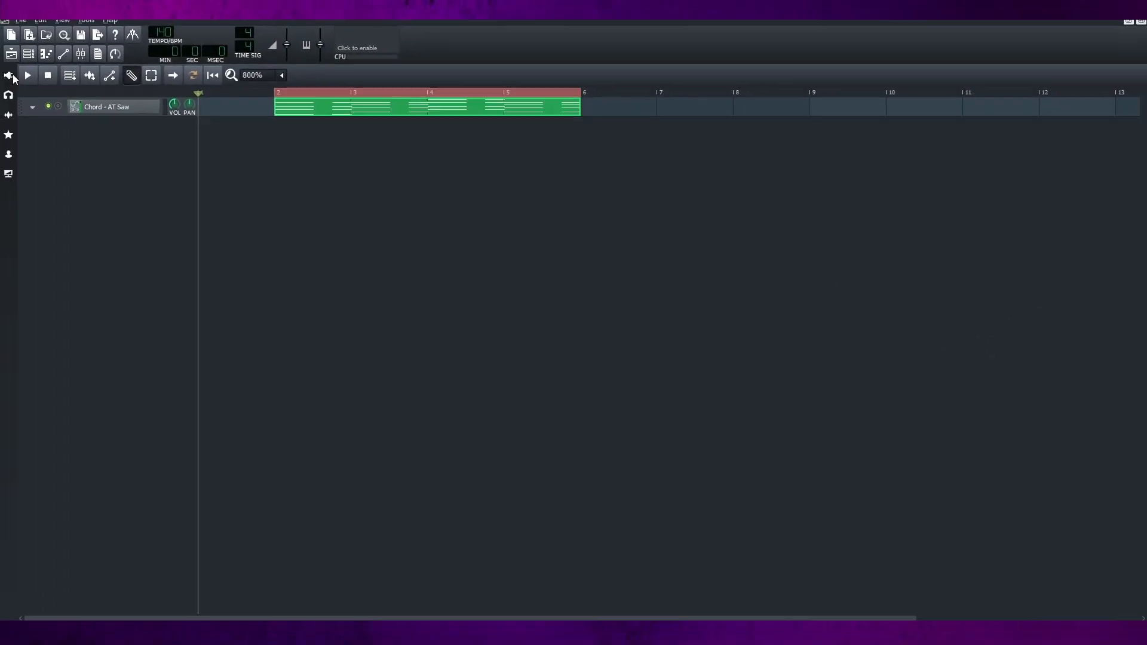
Play the Chord - AT Saw song and briefly check the chord track's instrument settings
click(27, 75)
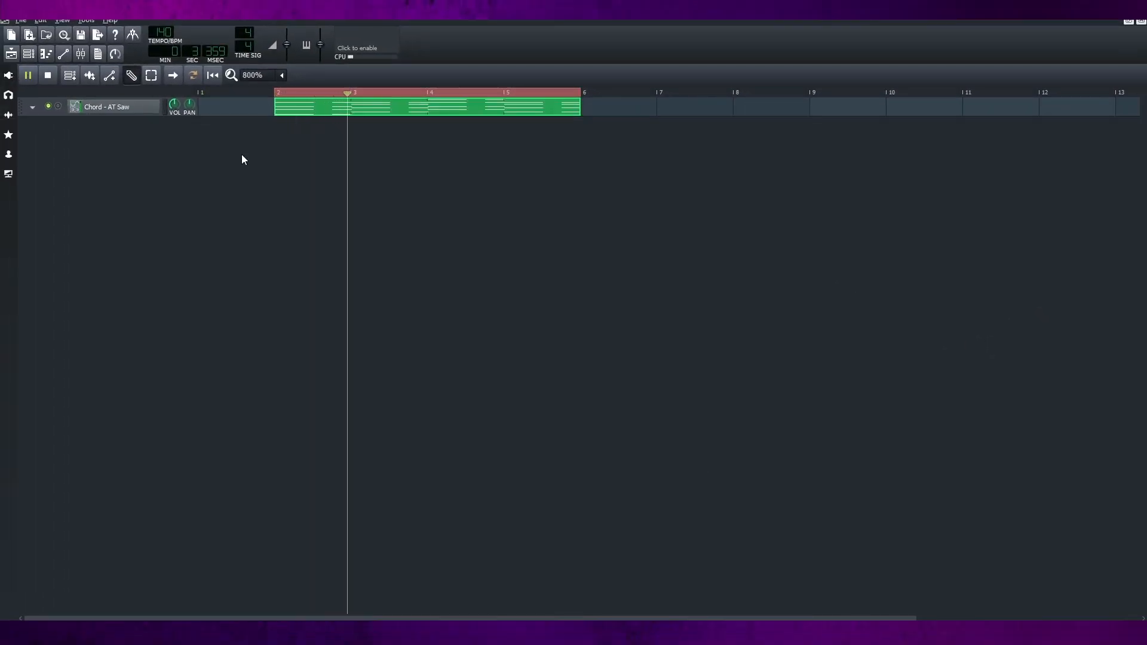
click(106, 106)
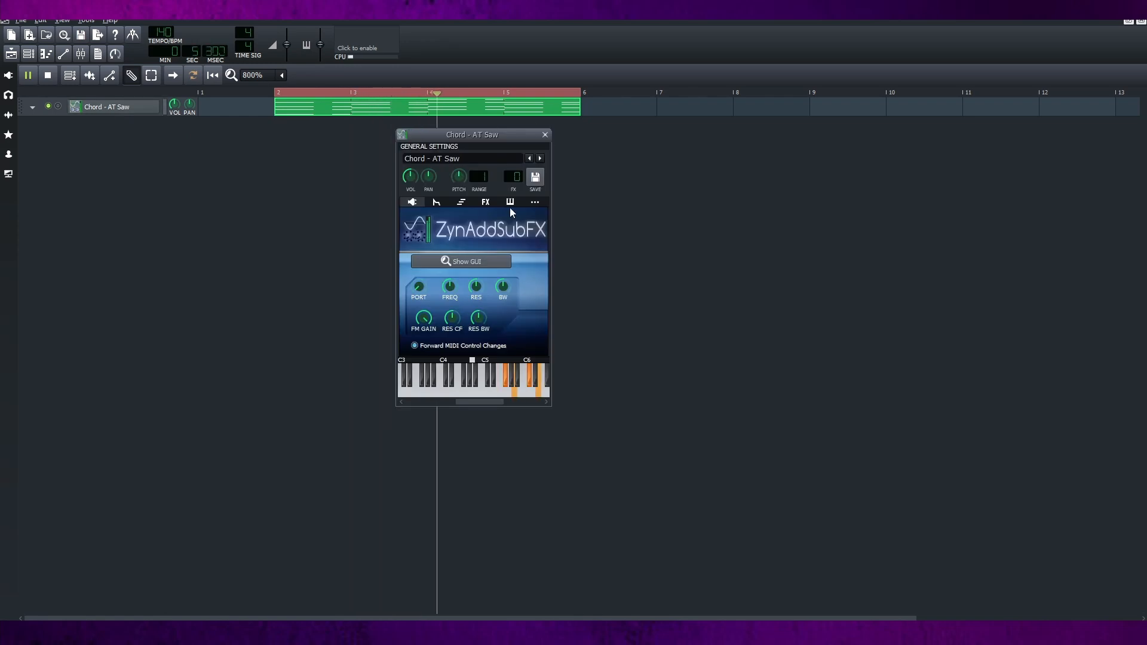
click(545, 135)
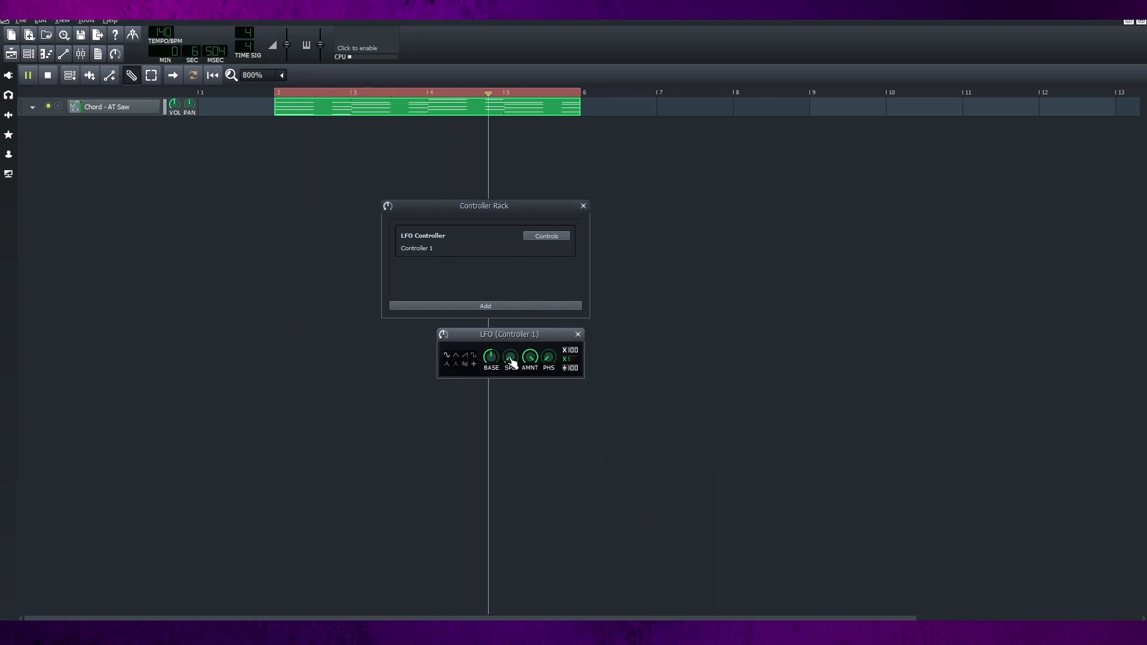
Sync the LFO controller's speed to 8th notes of the tempo
right_click(510, 357)
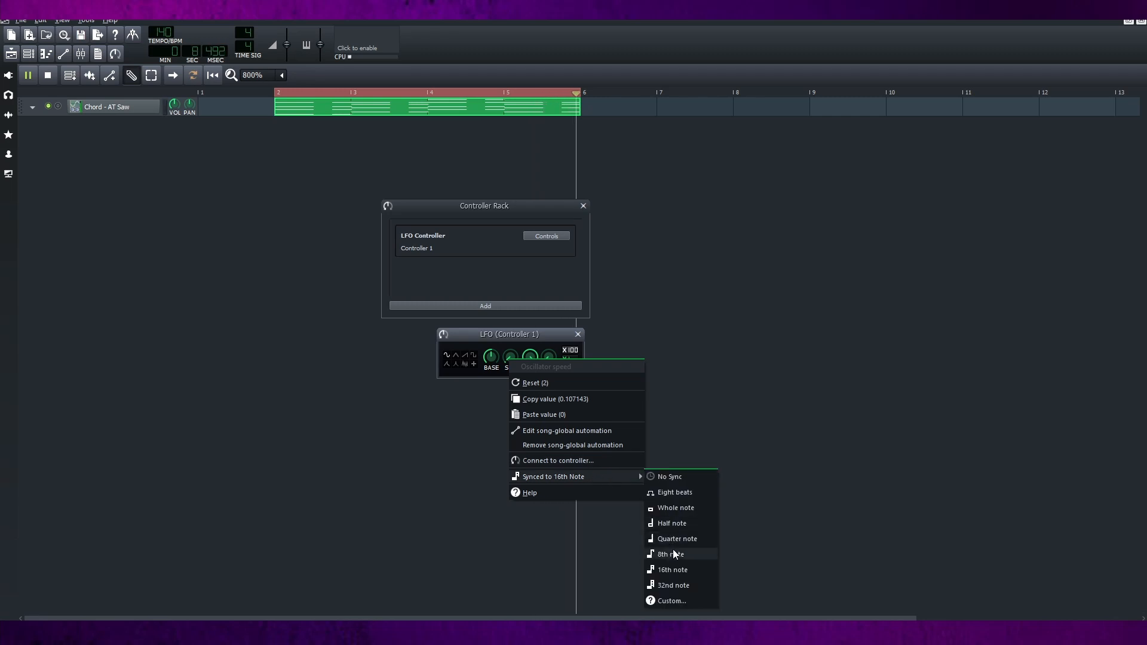
click(669, 554)
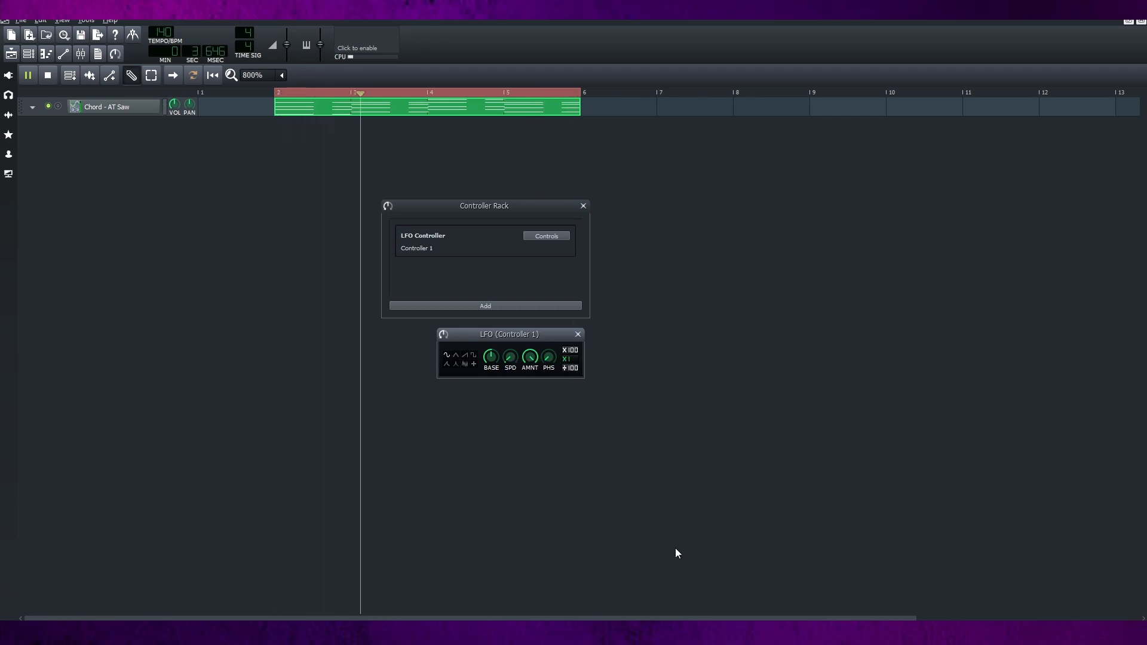
click(577, 334)
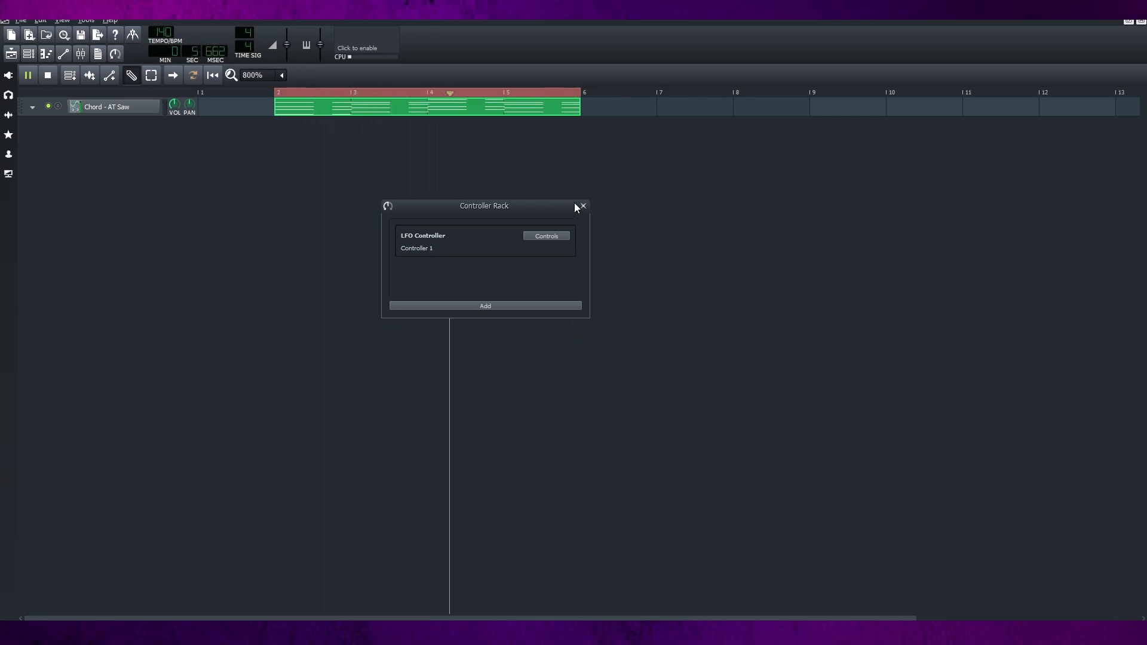
Close the Controller Rack window before moving to the Pluck project
click(582, 206)
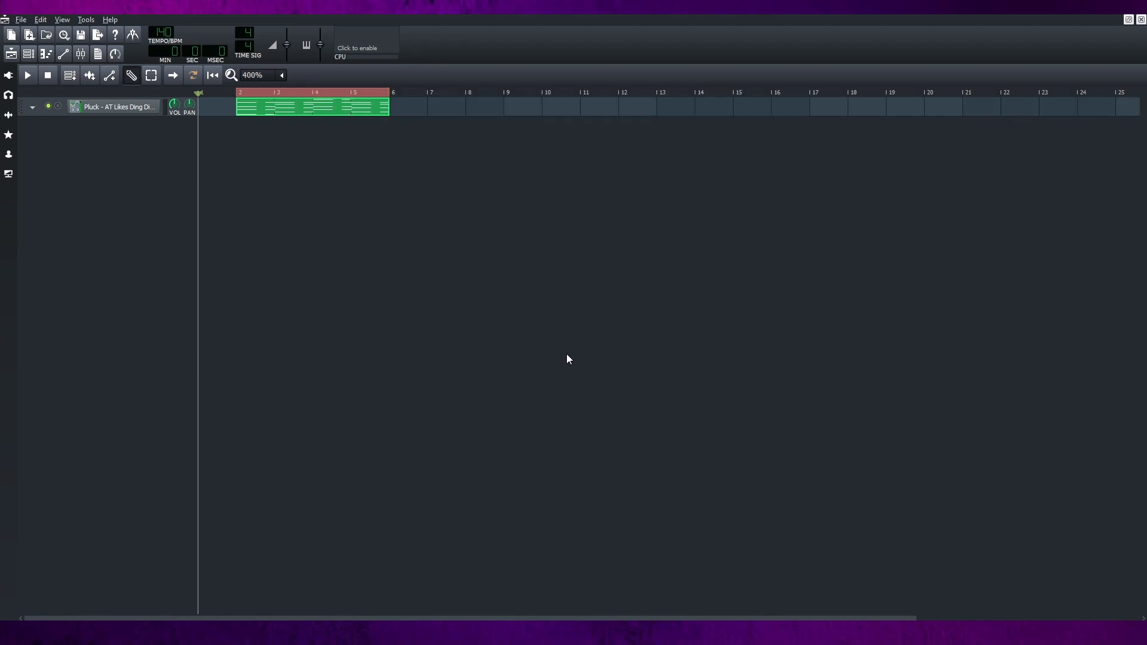
mouse_move(656, 440)
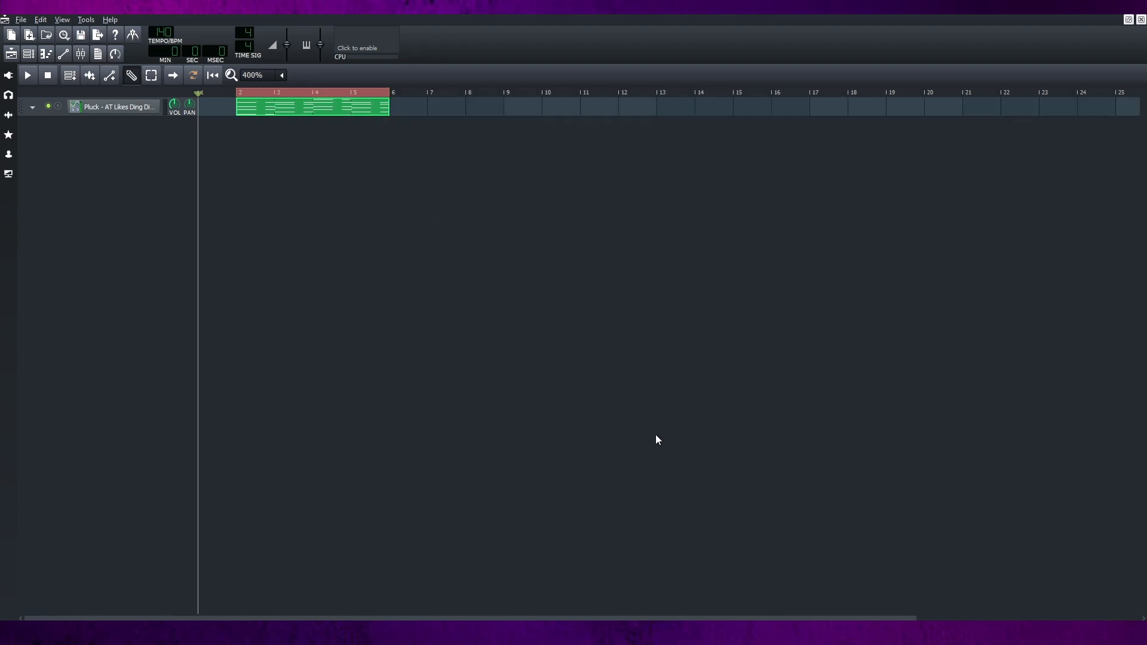
mouse_move(463, 236)
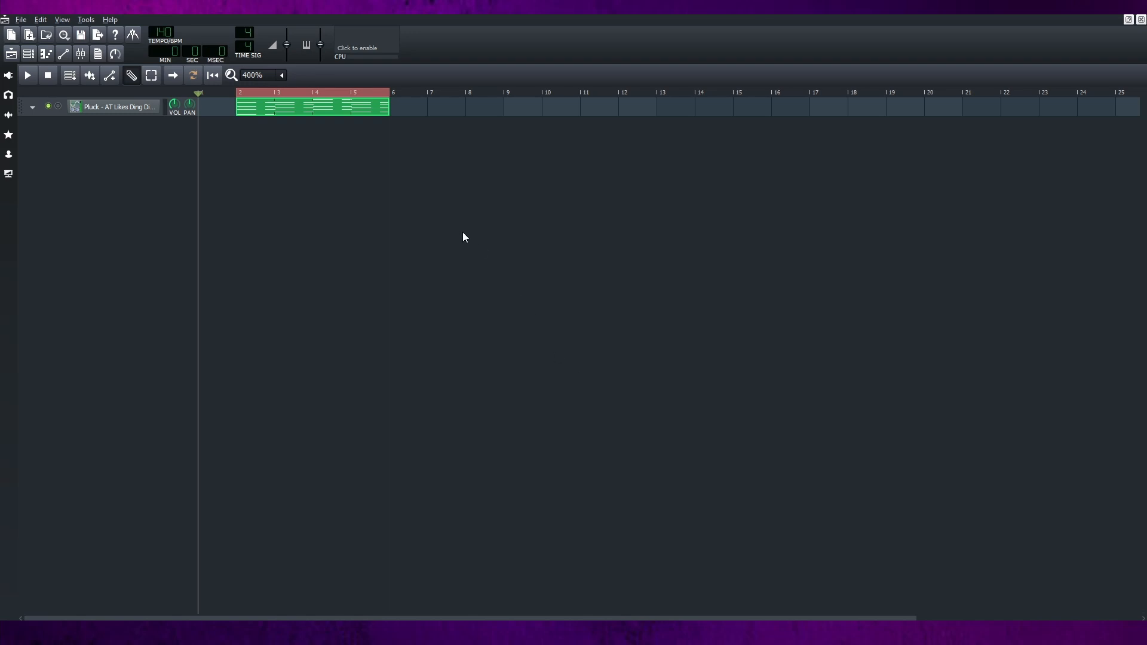
mouse_move(167, 134)
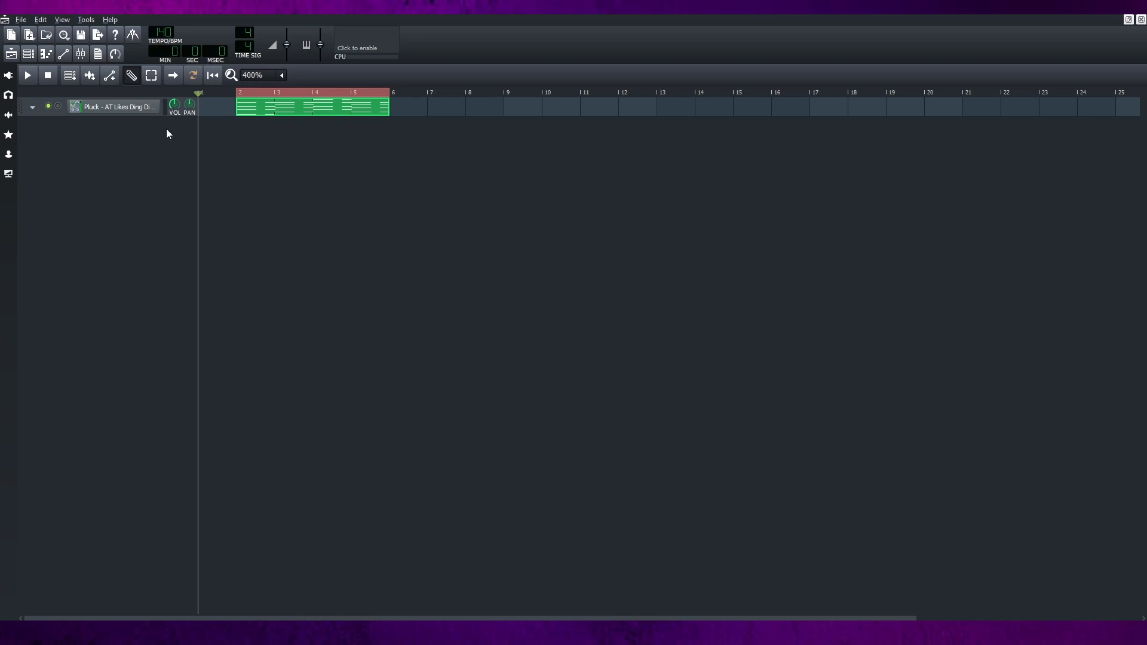
Enable the ARPEGGIO function on the Pluck instrument's Func tab
double_click(117, 107)
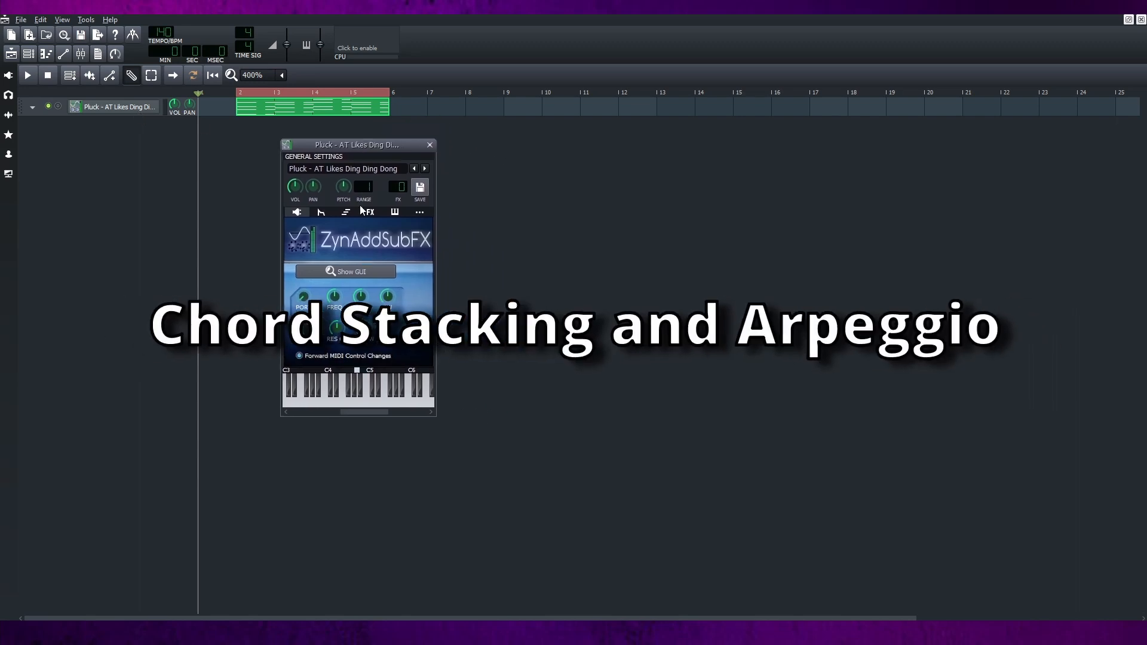
click(344, 213)
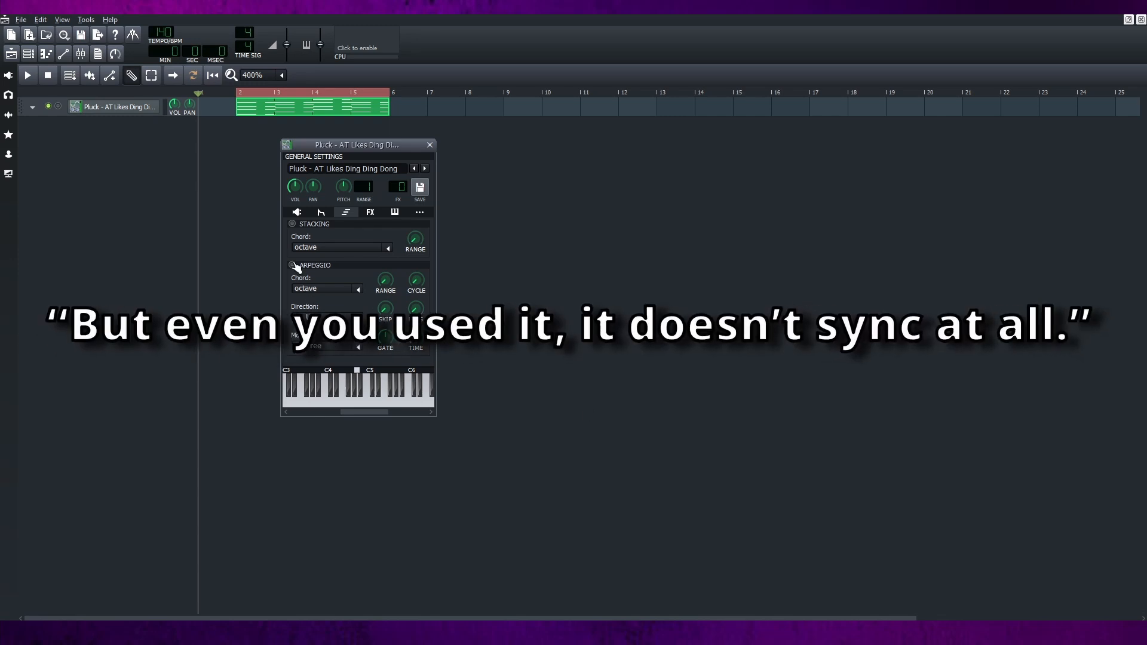
click(291, 266)
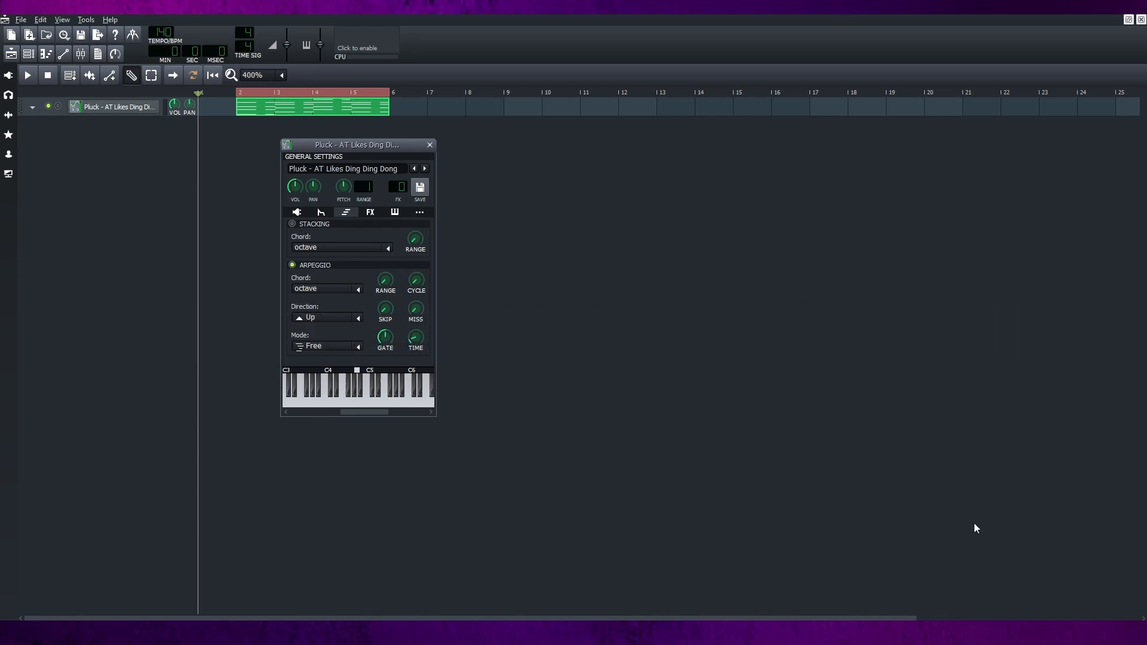
mouse_move(972, 517)
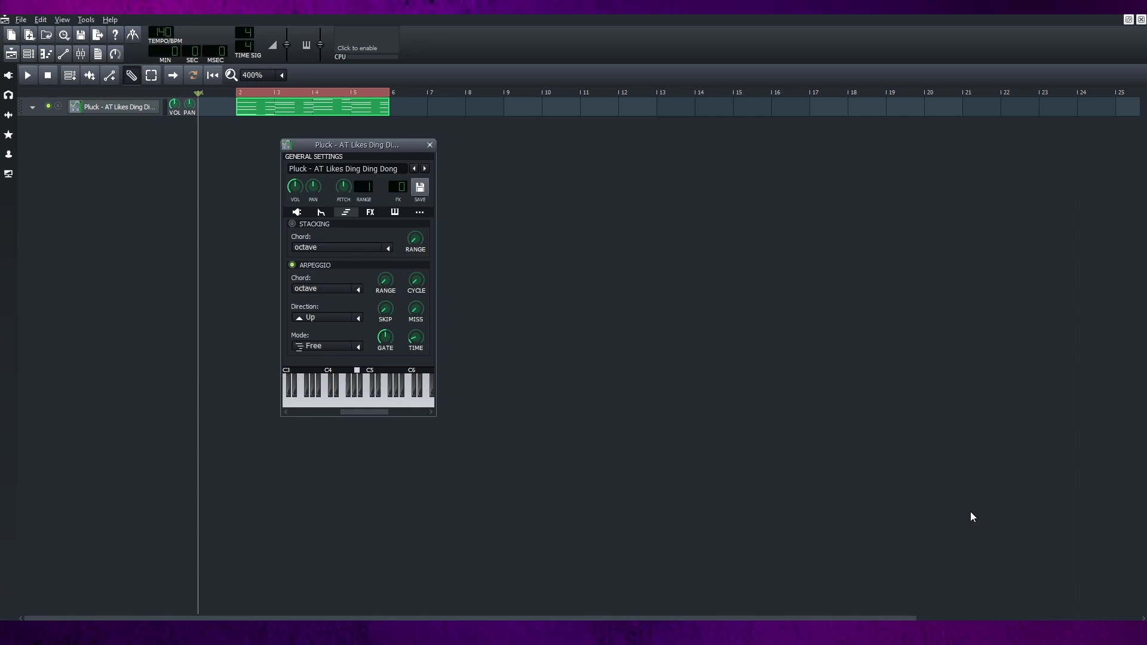
mouse_move(656, 412)
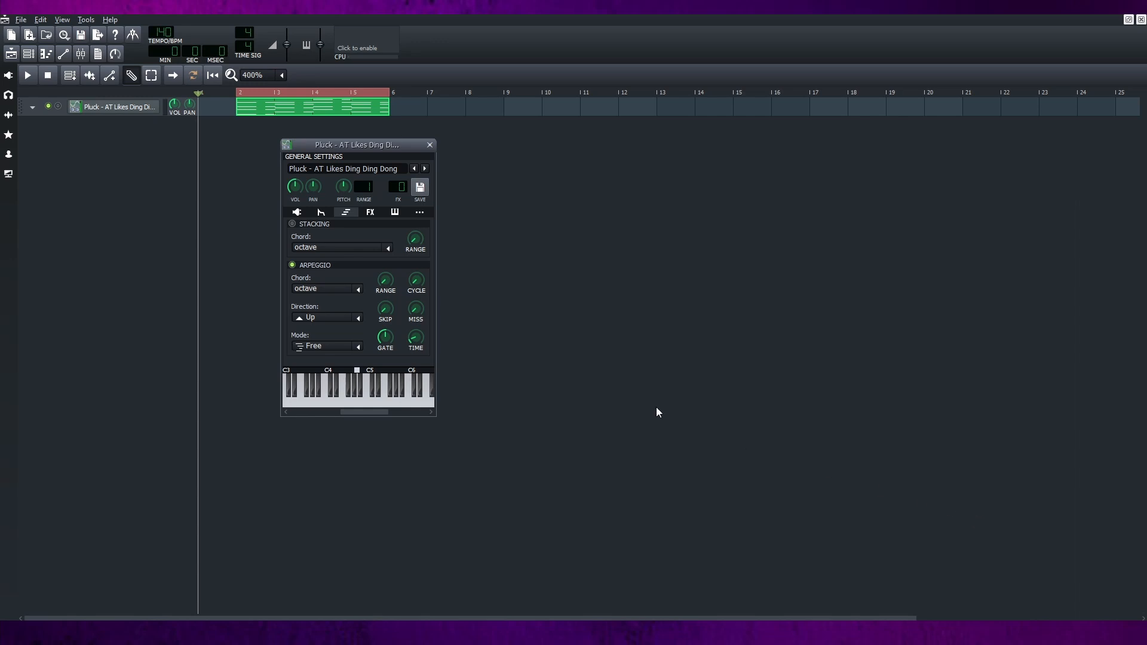
mouse_move(474, 343)
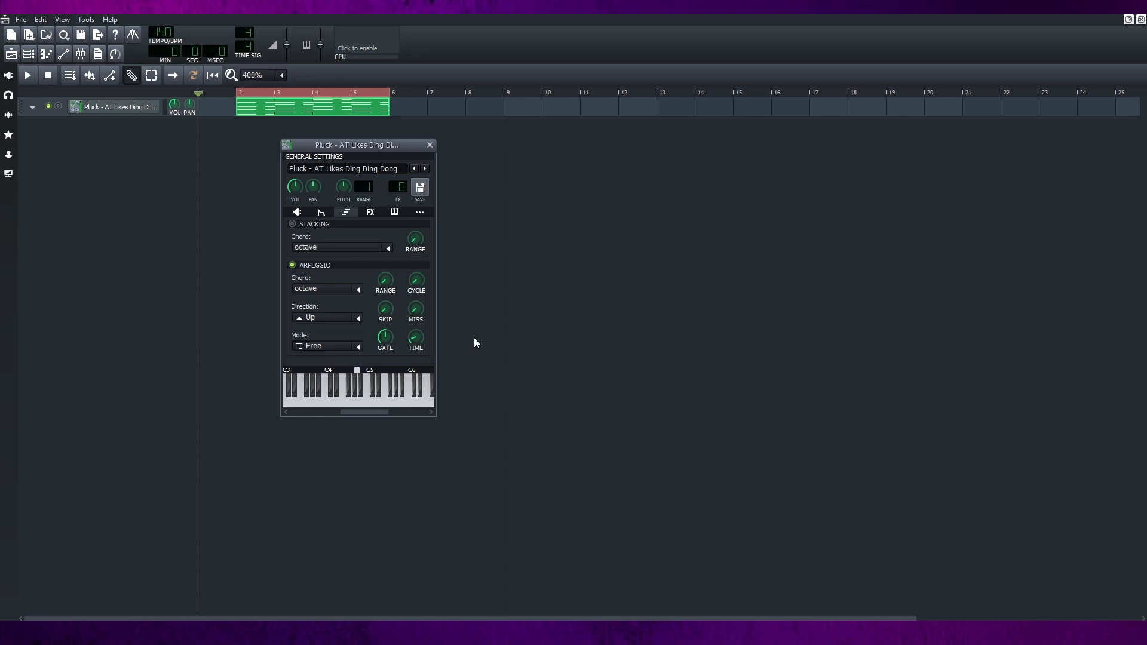
mouse_move(477, 341)
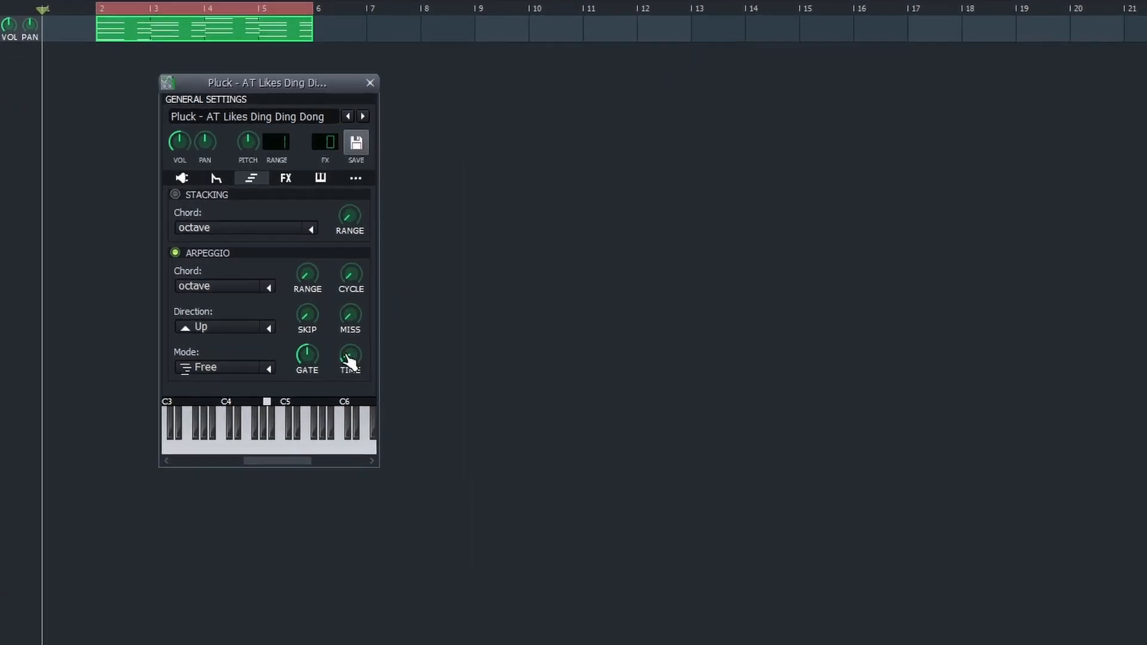
Tweak the arpeggio TIME knob, re-enable ARPEGGIO during playback and close the Pluck window
drag(266, 83, 162, 12)
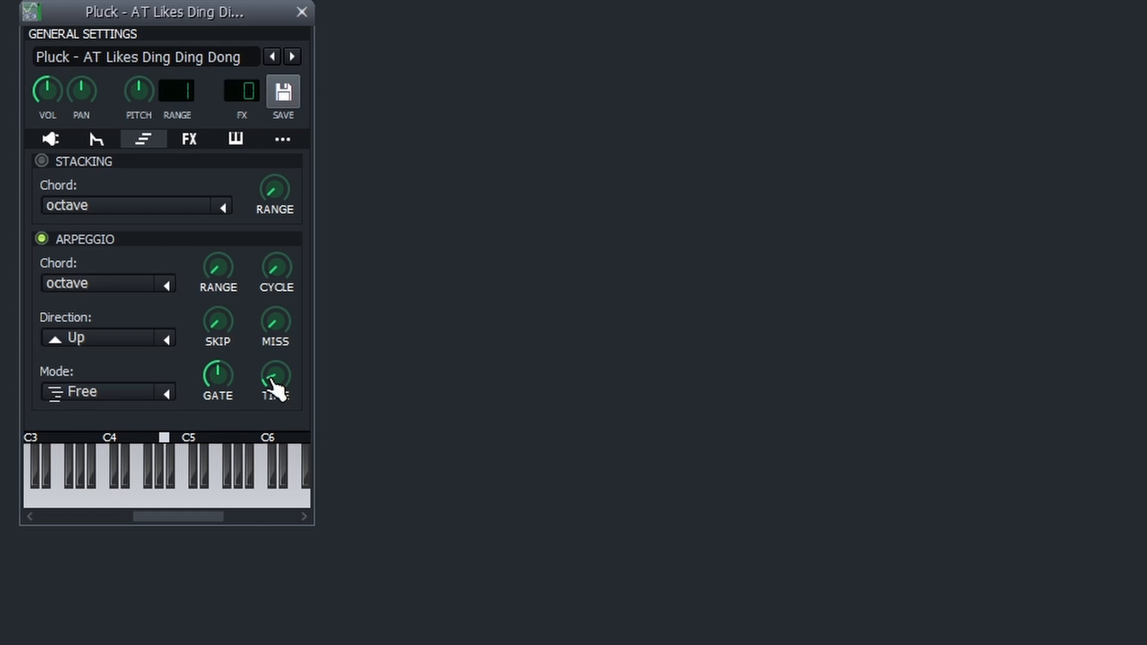
right_click(276, 377)
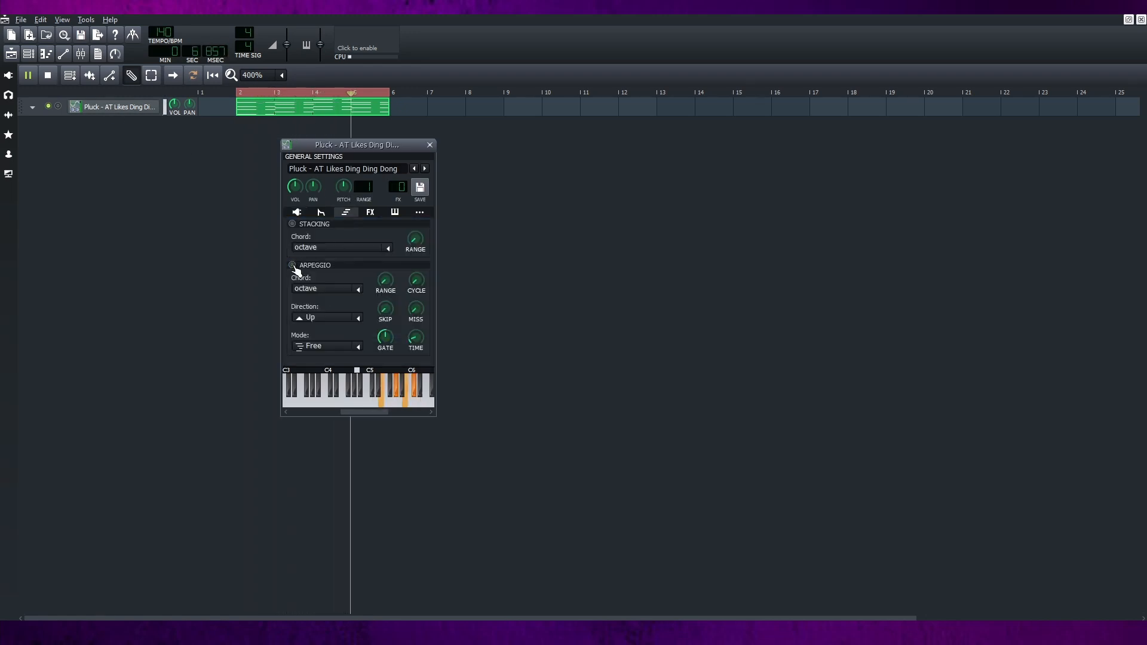
click(291, 265)
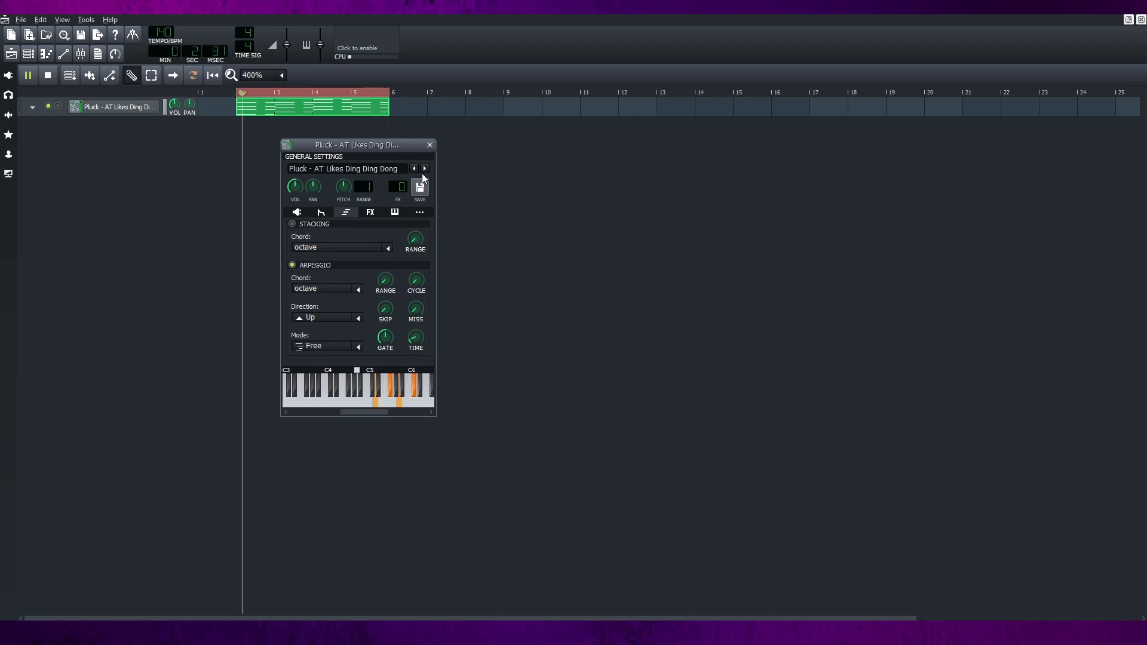
click(48, 74)
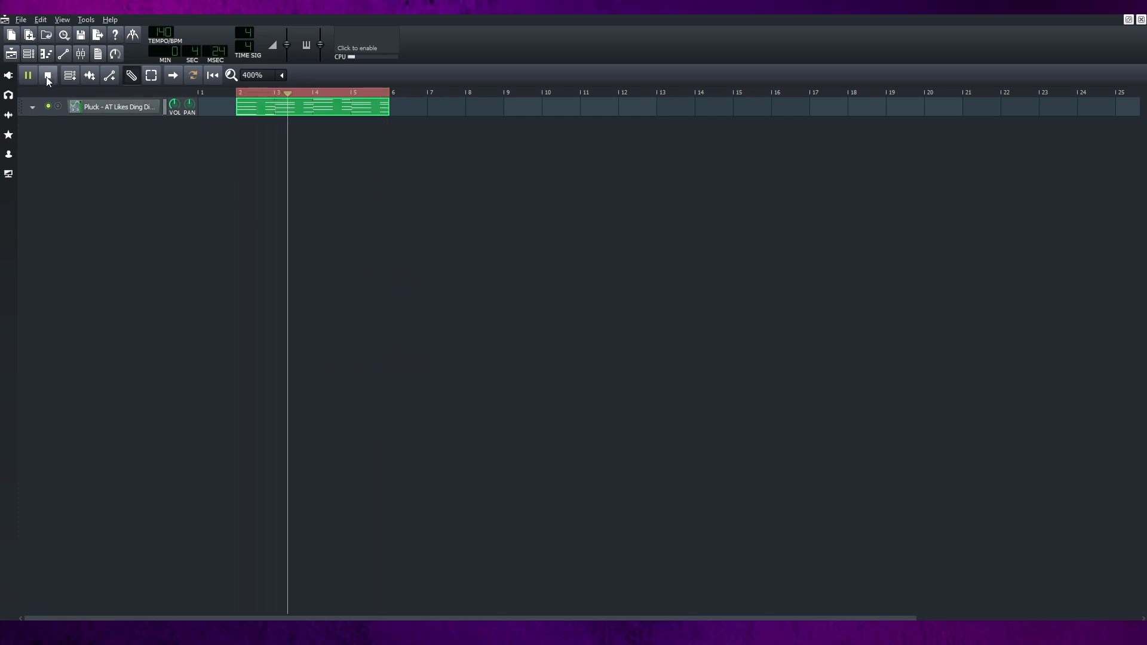
Stop playback and dismiss the VeSTige window in the new default project
click(48, 75)
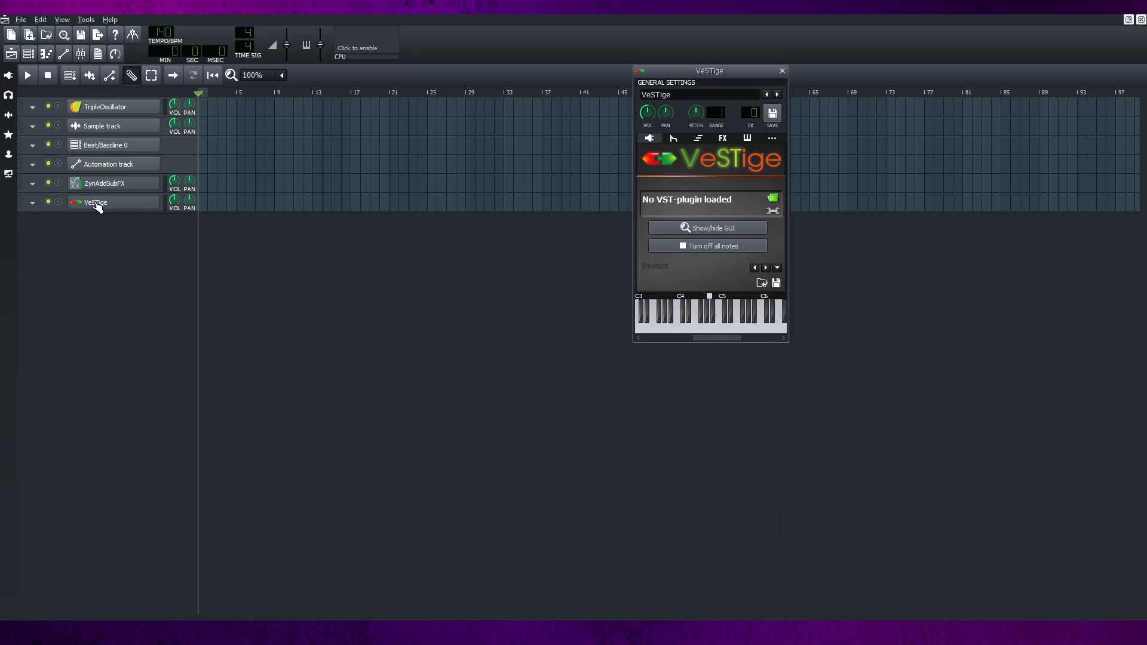
click(781, 71)
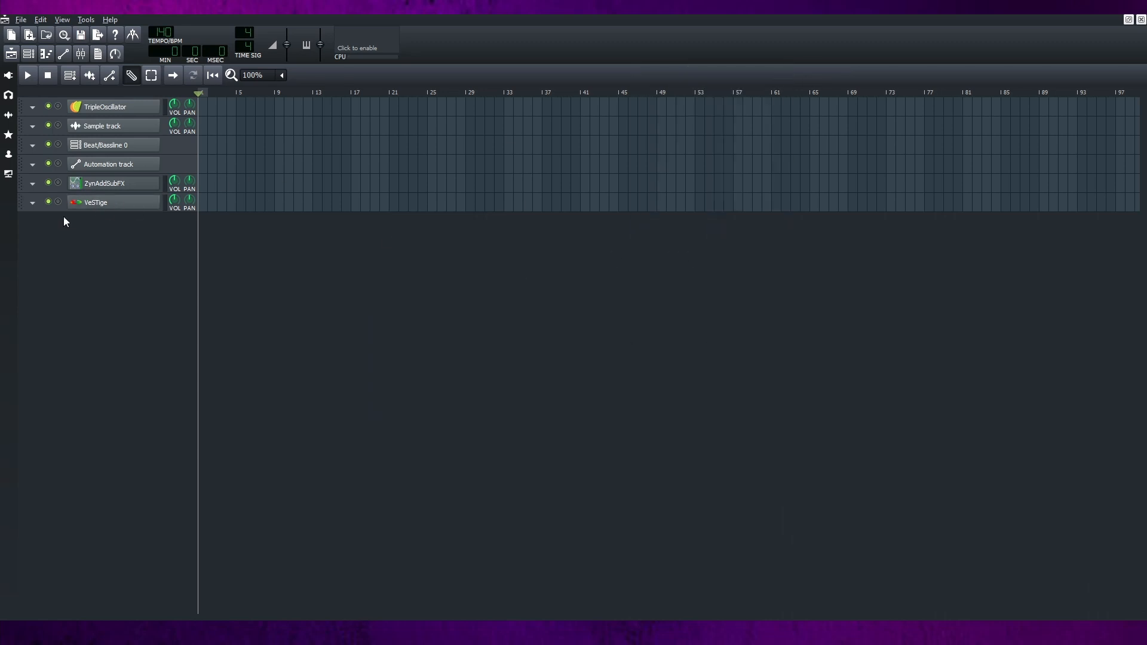
mouse_move(213, 323)
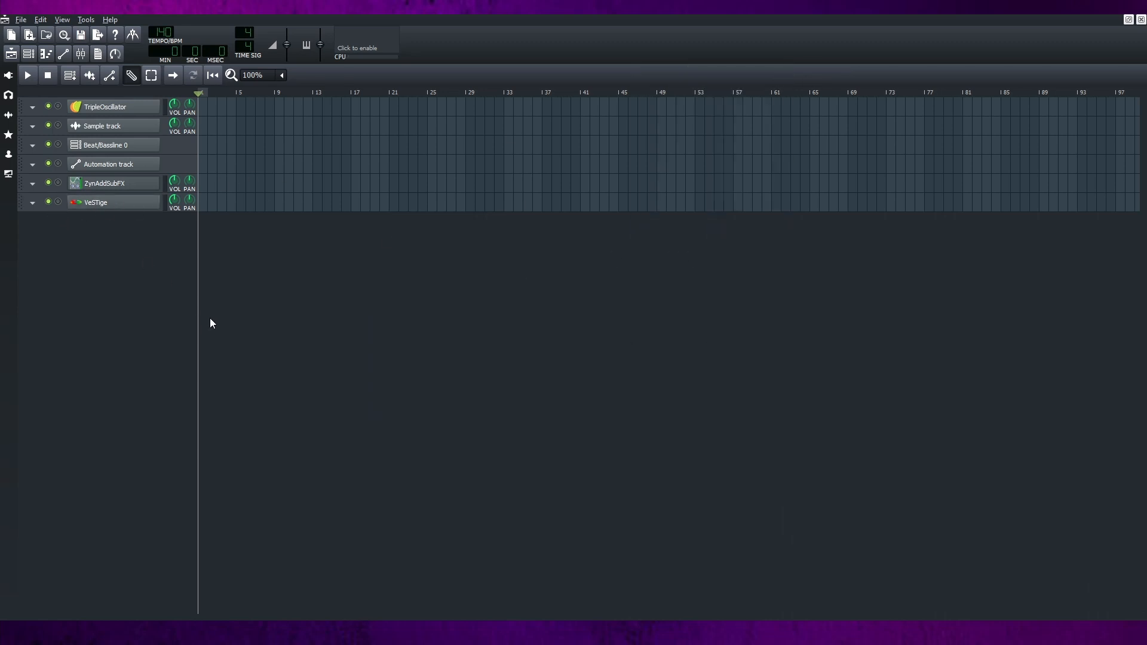
mouse_move(124, 191)
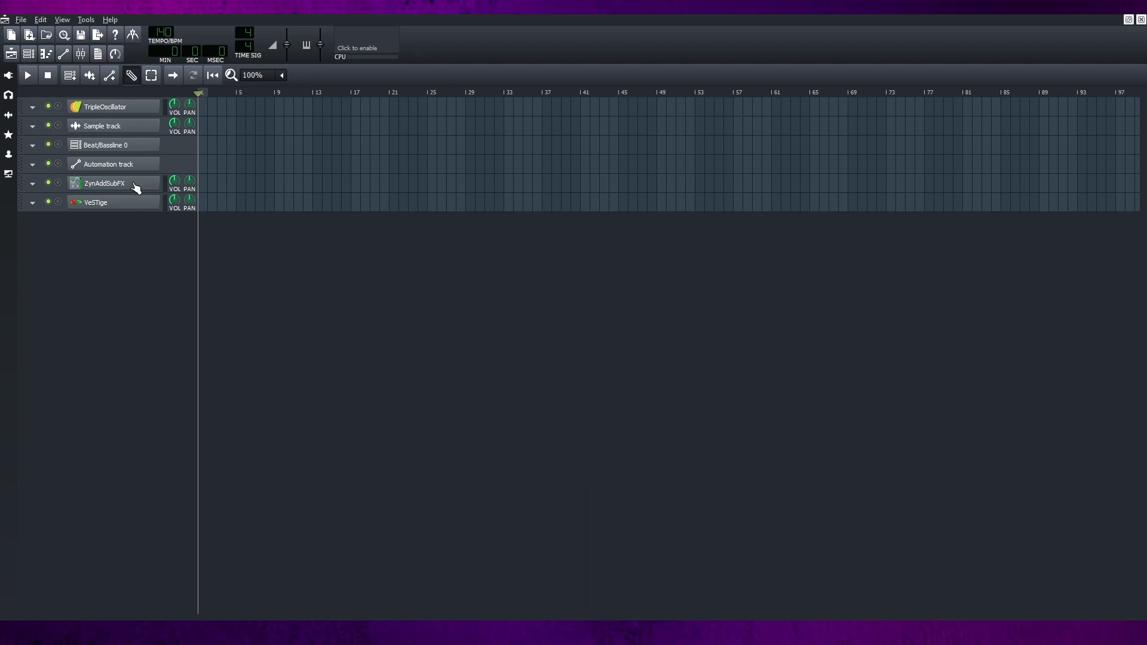
Set the ZynAddSubFX pitch RANGE value to 12 in its instrument window
click(104, 182)
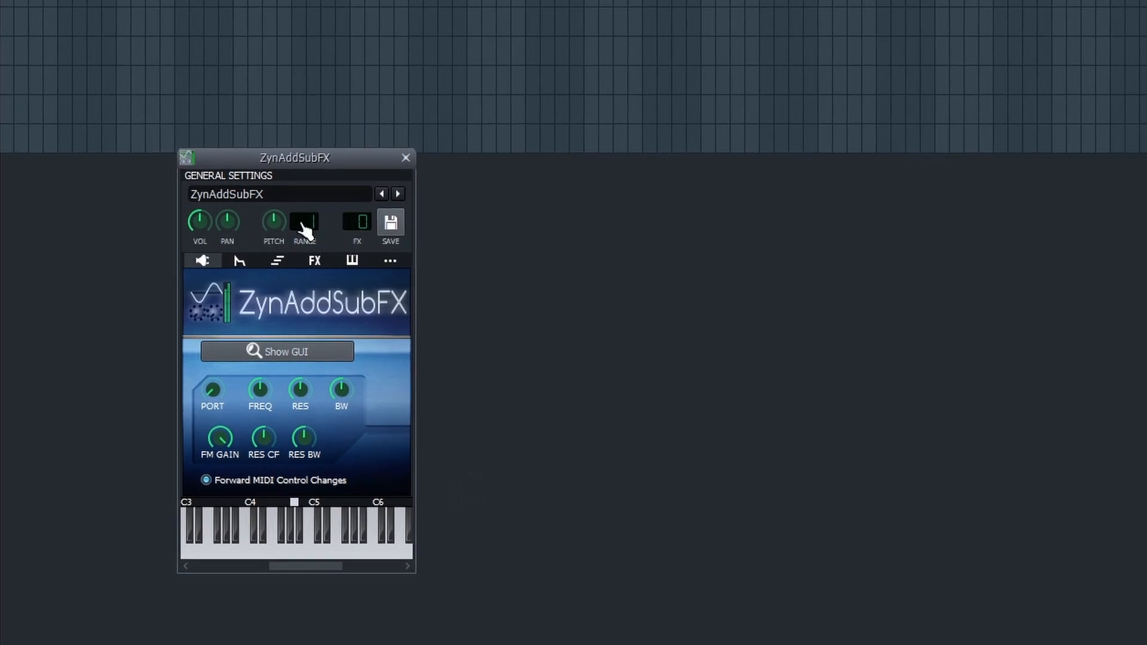
click(305, 223)
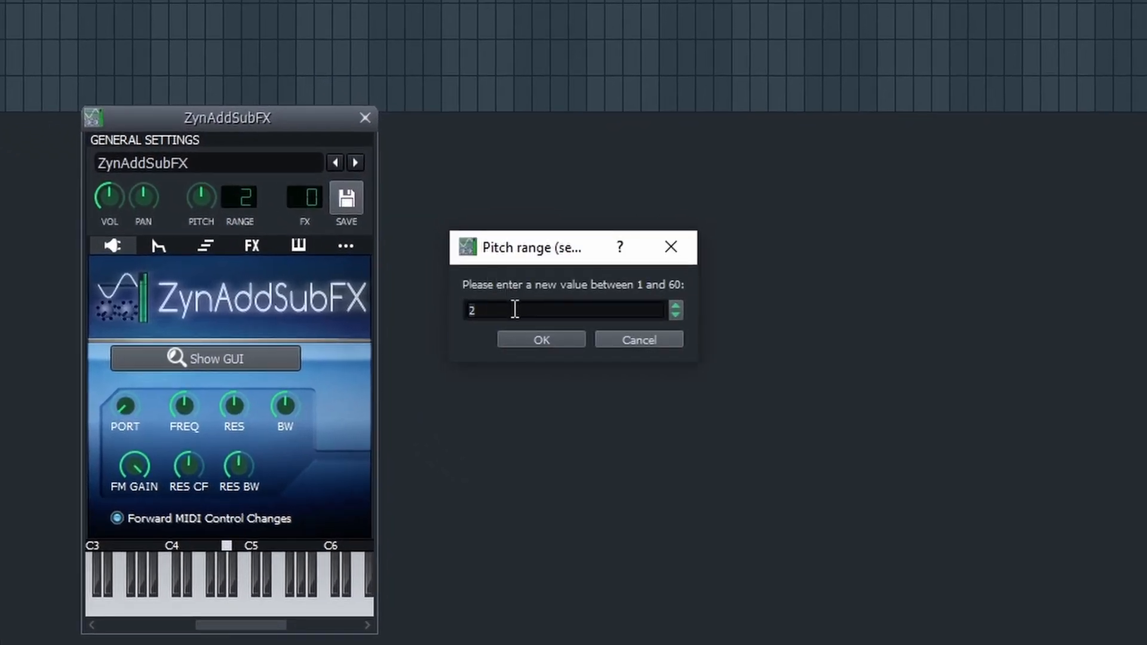
text(1)
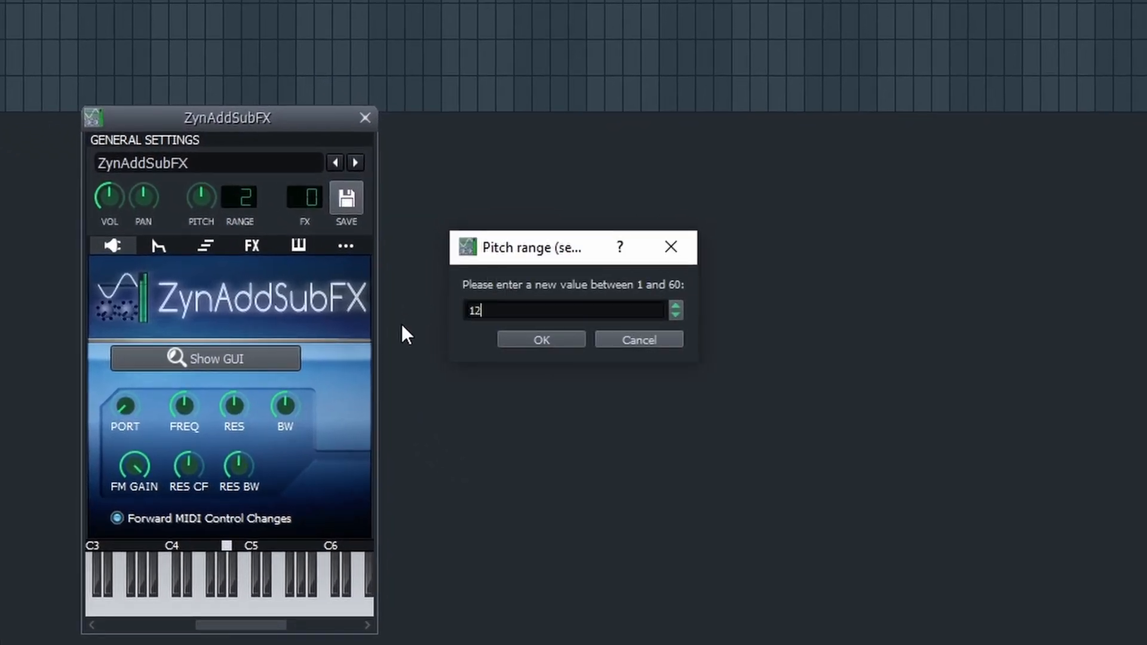
click(540, 338)
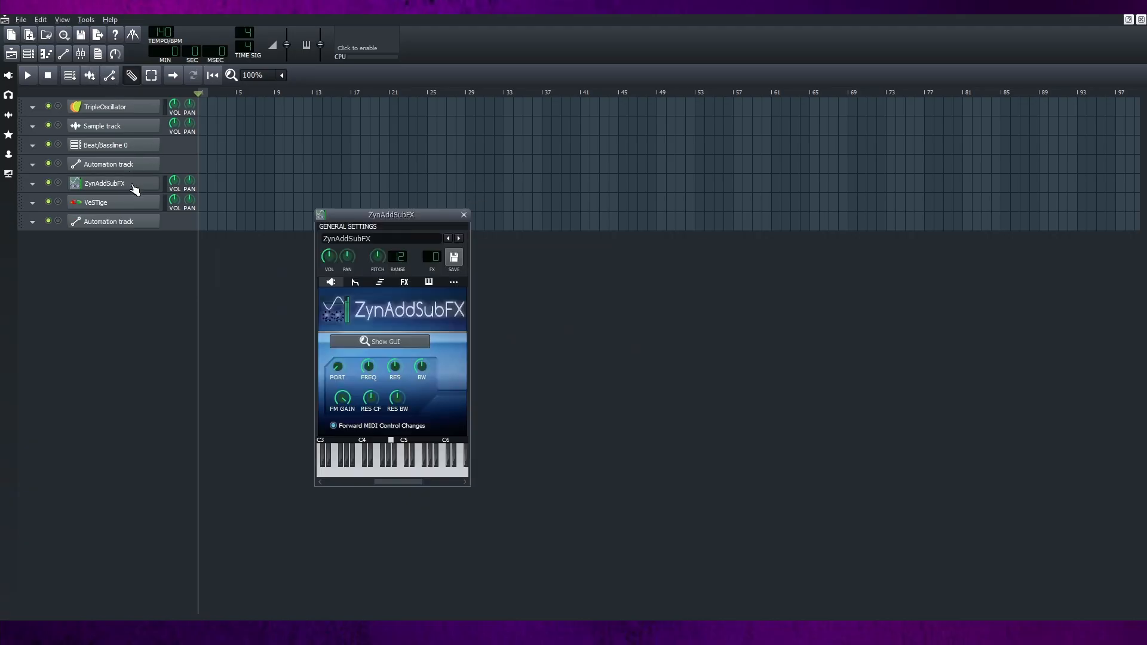
Close ZynAddSubFX and bring its pitch range automation clip into the Automation Editor
click(462, 214)
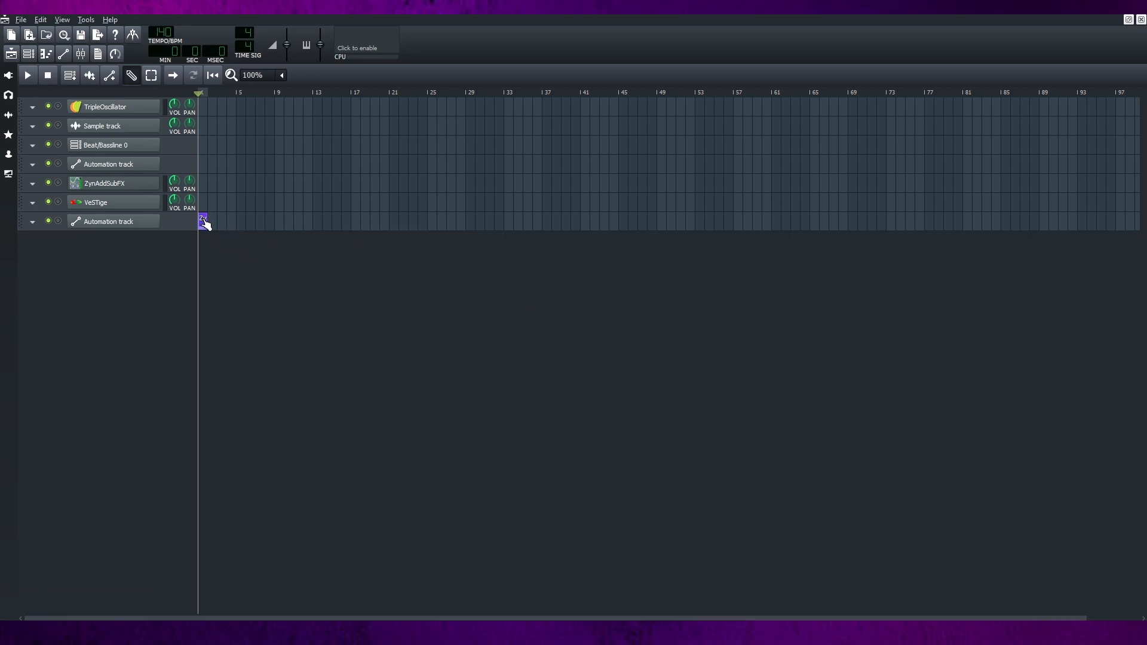
double_click(203, 221)
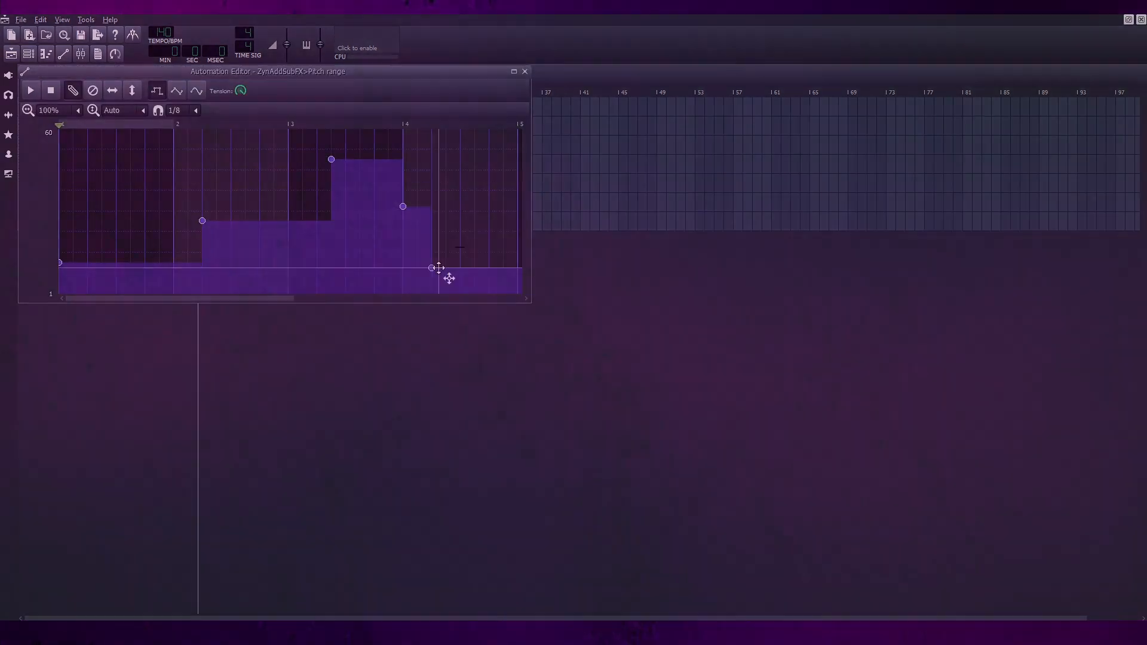